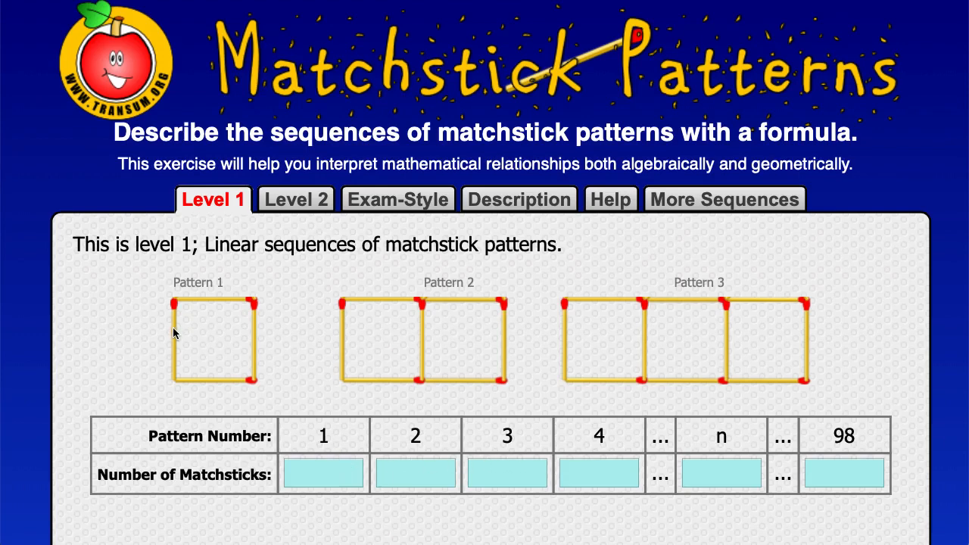
Enter matchstick counts 4, 7, 10 and 13 for patterns 1 to 4 in the Level 1 table
{"action": "left_click", "coordinate": [323, 473]}
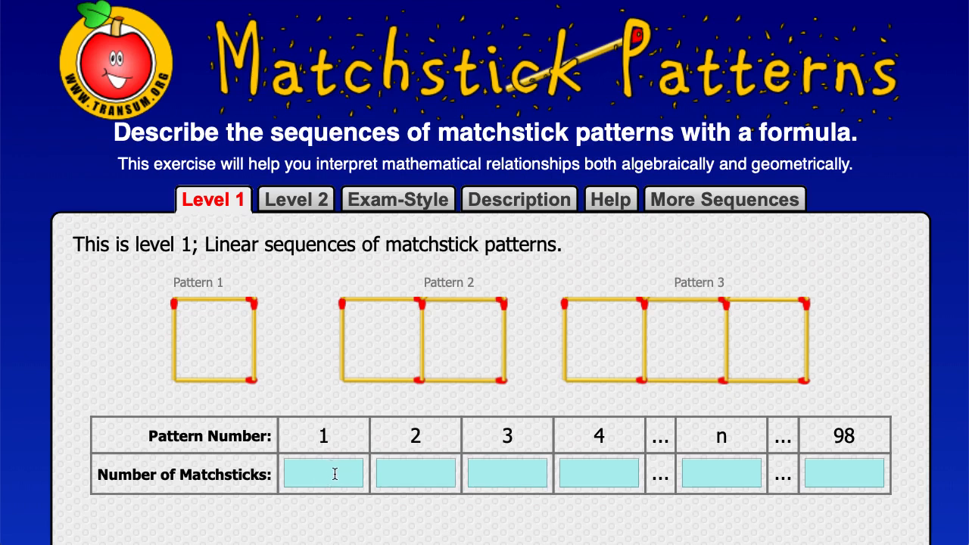
{"action": "type", "text": "4"}
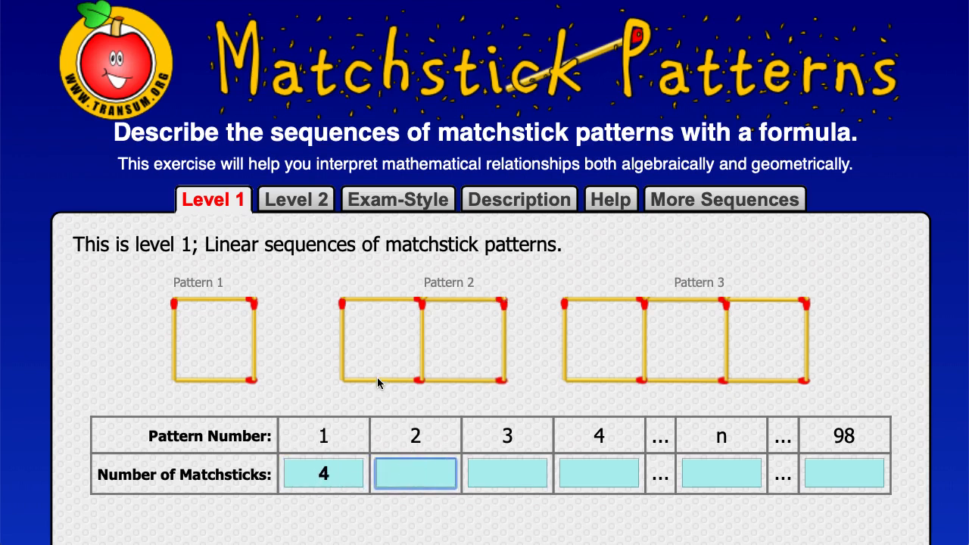
{"action": "mouse_move", "coordinate": [405, 318]}
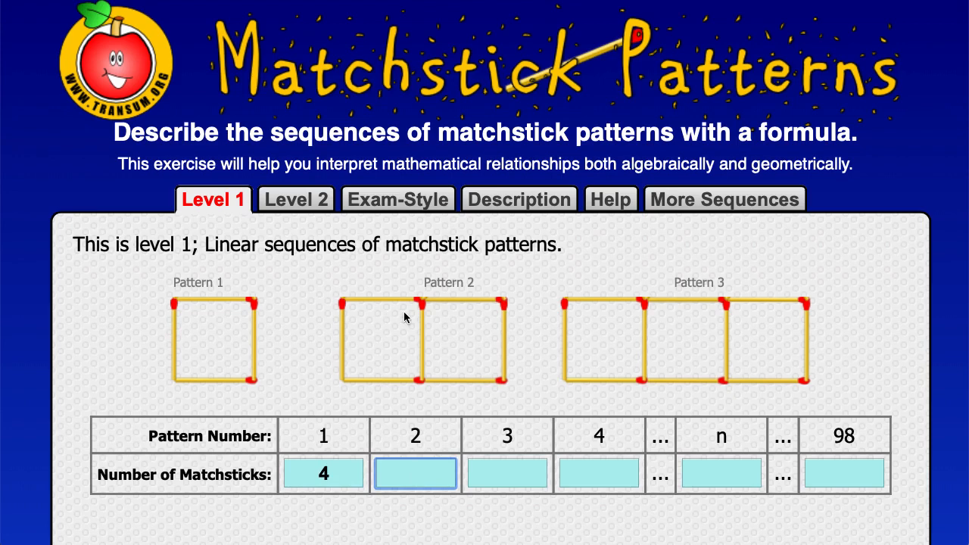
{"action": "mouse_move", "coordinate": [436, 321]}
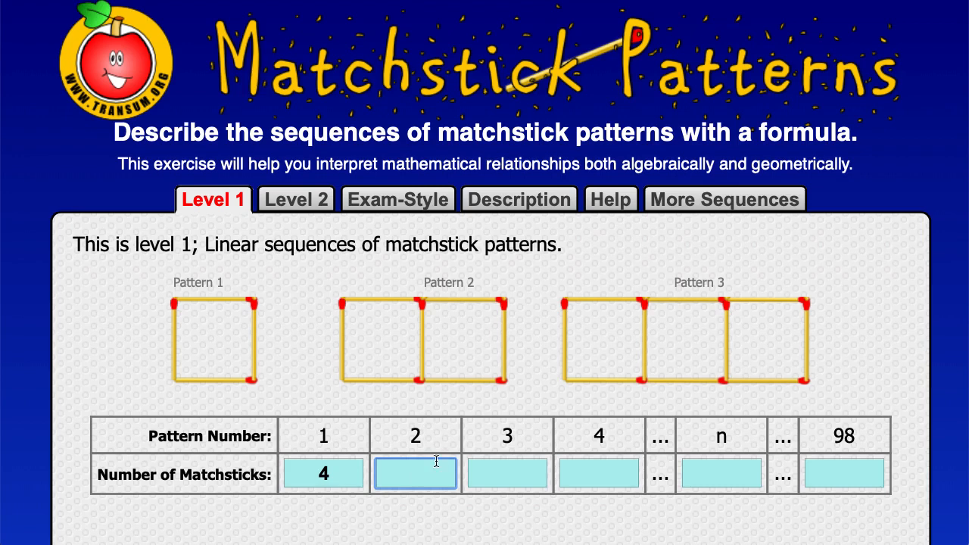
{"action": "type", "text": "7"}
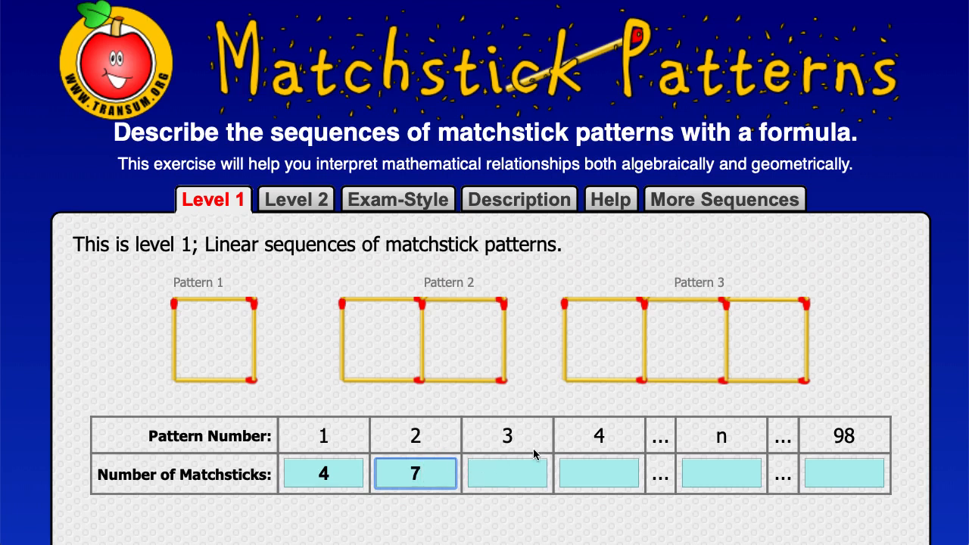
{"action": "mouse_move", "coordinate": [671, 313]}
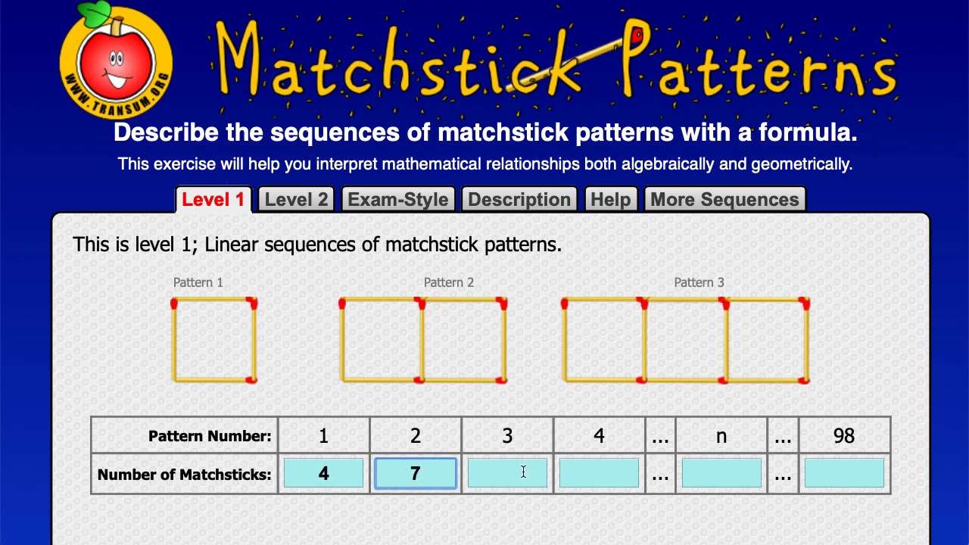
{"action": "type", "text": "10"}
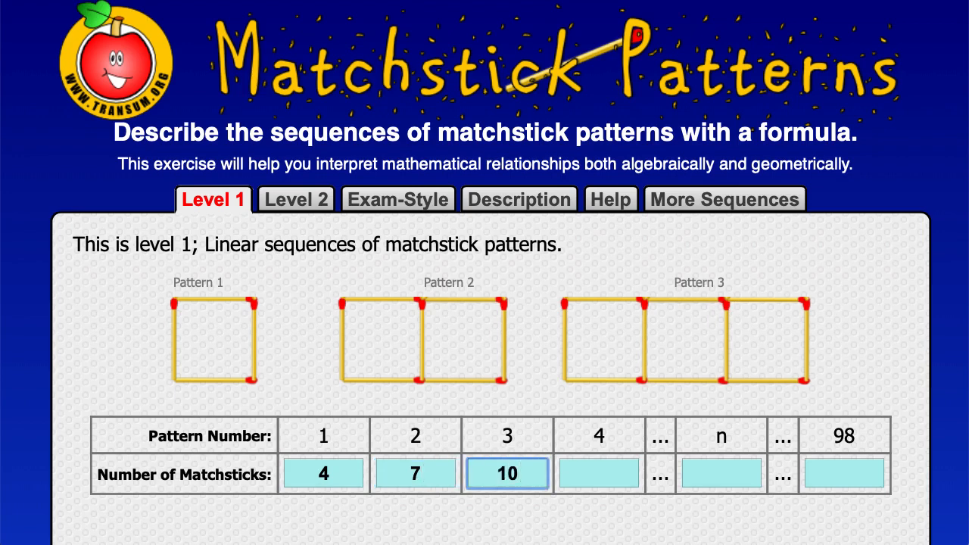
{"action": "mouse_move", "coordinate": [829, 351]}
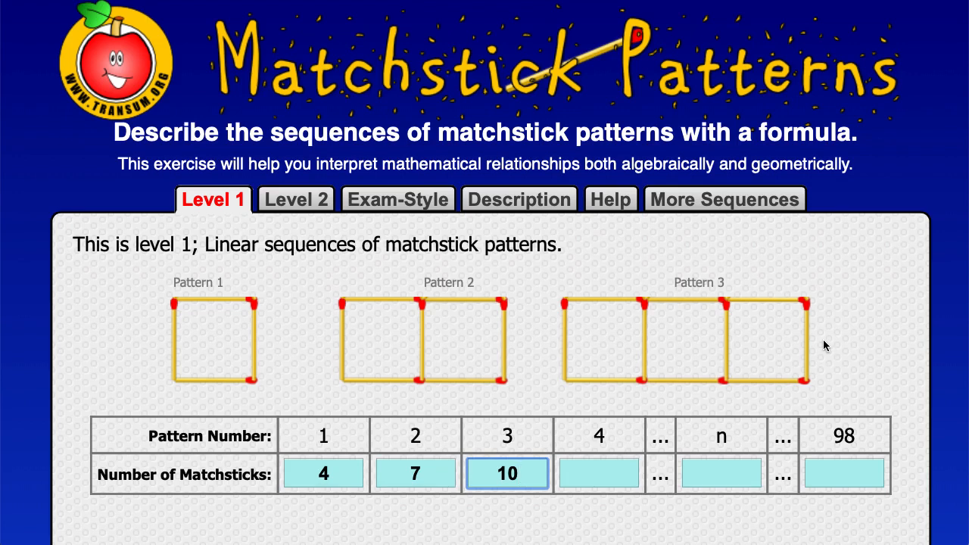
{"action": "mouse_move", "coordinate": [830, 309]}
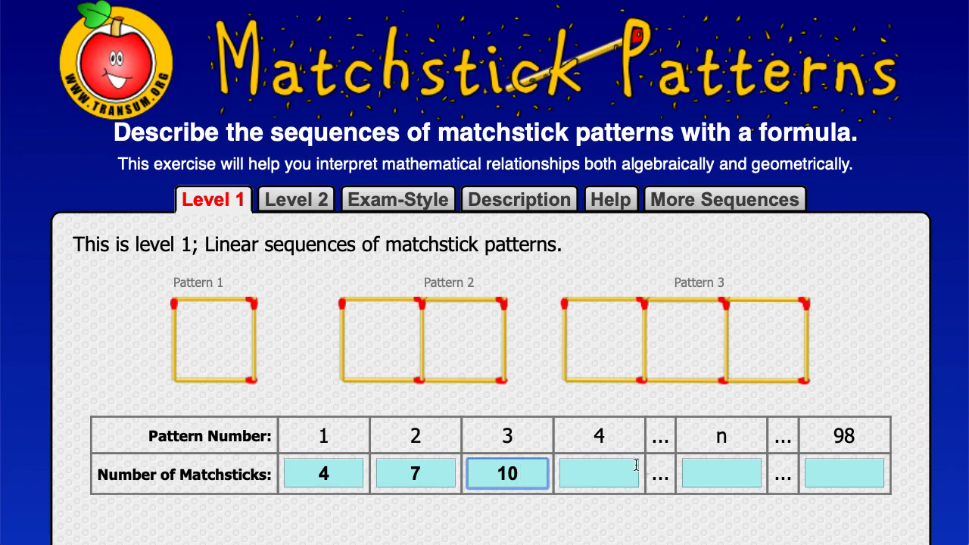
{"action": "type", "text": "13"}
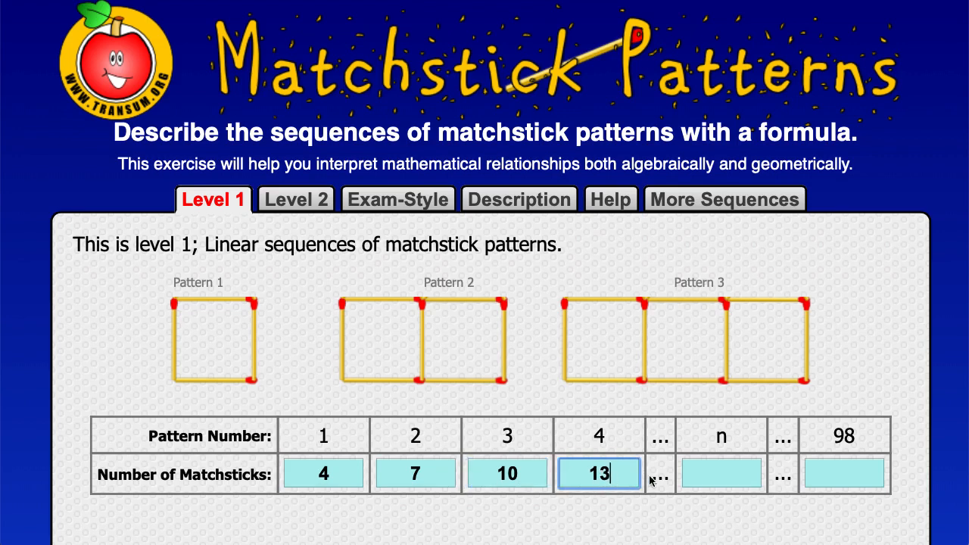
{"action": "mouse_move", "coordinate": [253, 388]}
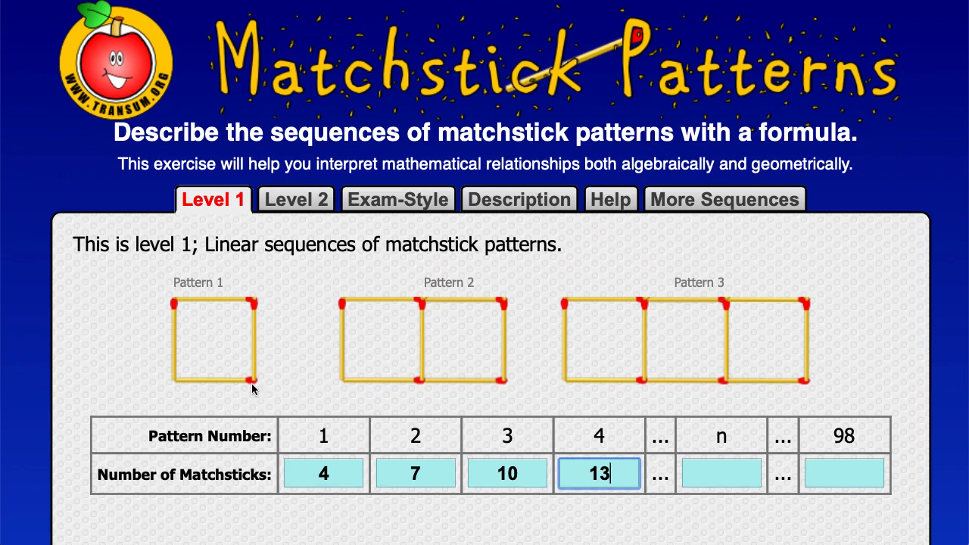
{"action": "mouse_move", "coordinate": [846, 422]}
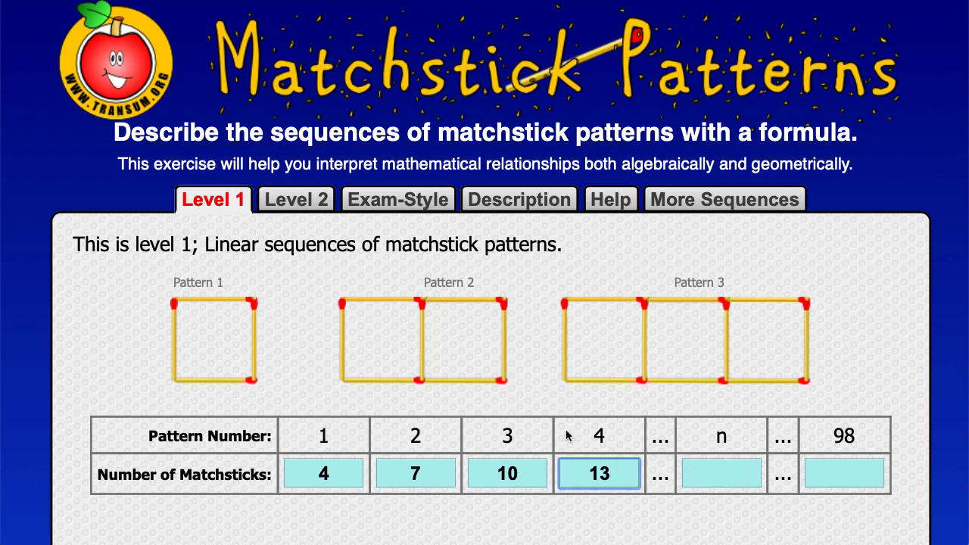
{"action": "mouse_move", "coordinate": [525, 502]}
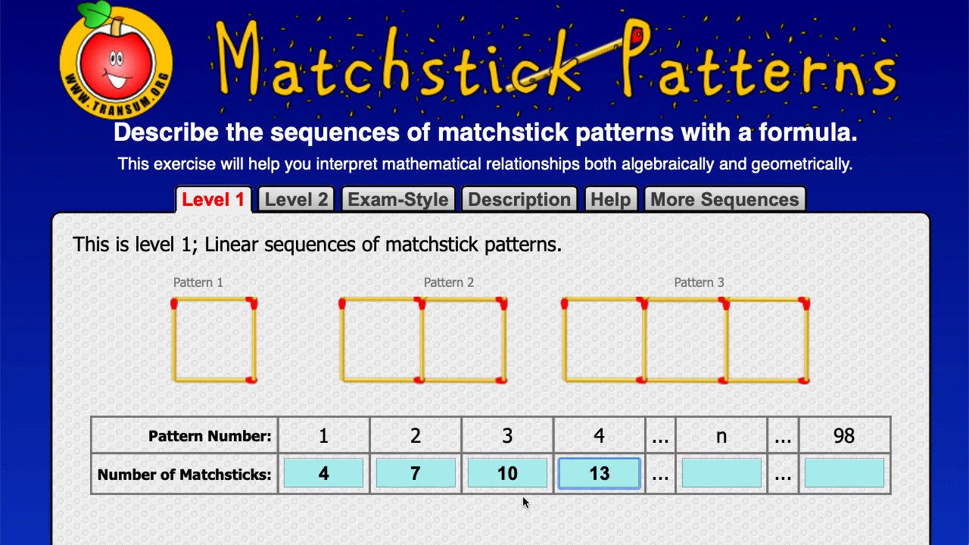
Enter 3n+1 as the matchstick count for the nth pattern
{"action": "left_click", "coordinate": [720, 472]}
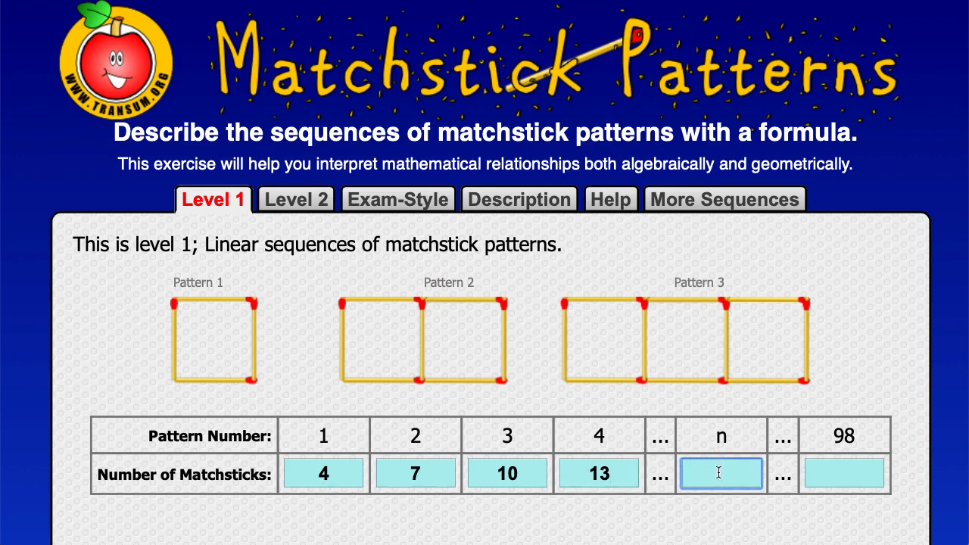
{"action": "type", "text": "3"}
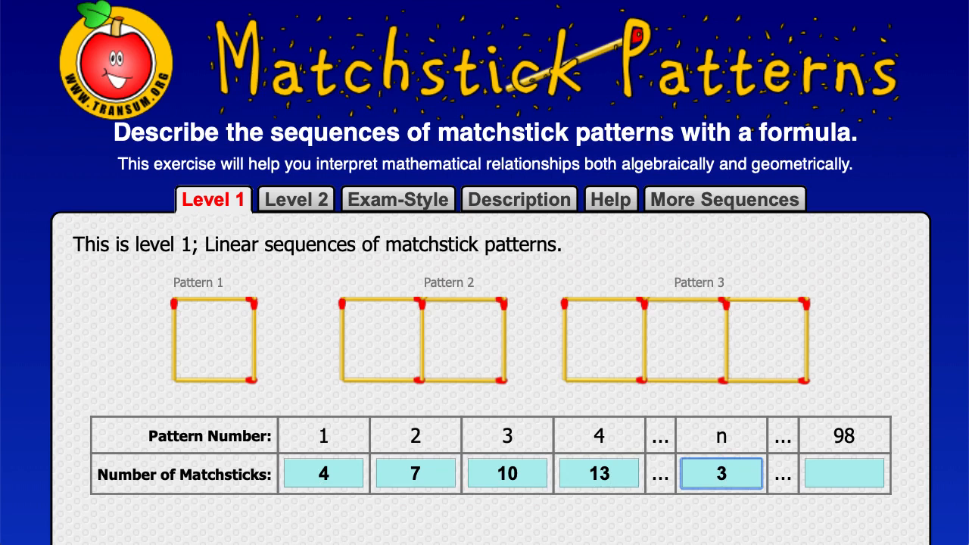
{"action": "type", "text": "n"}
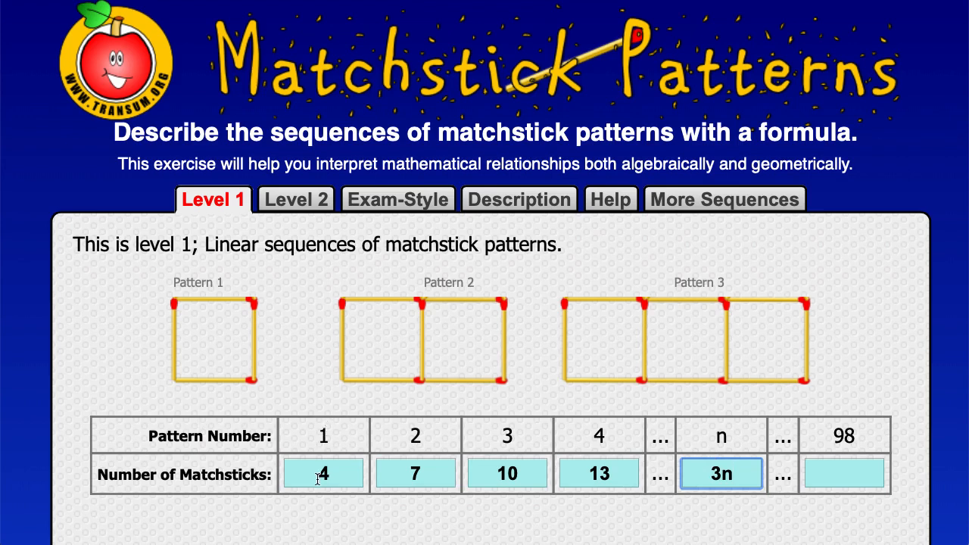
{"action": "mouse_move", "coordinate": [223, 398]}
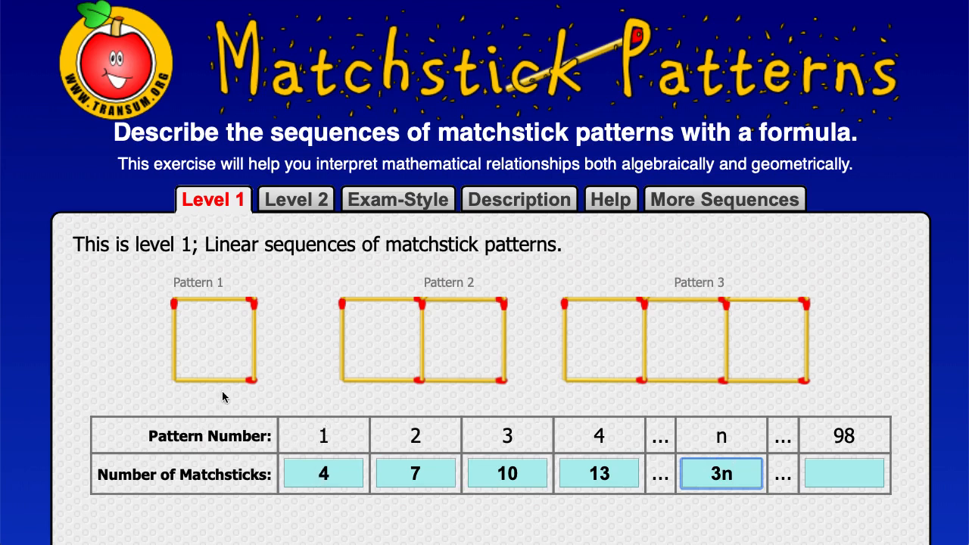
{"action": "mouse_move", "coordinate": [351, 312]}
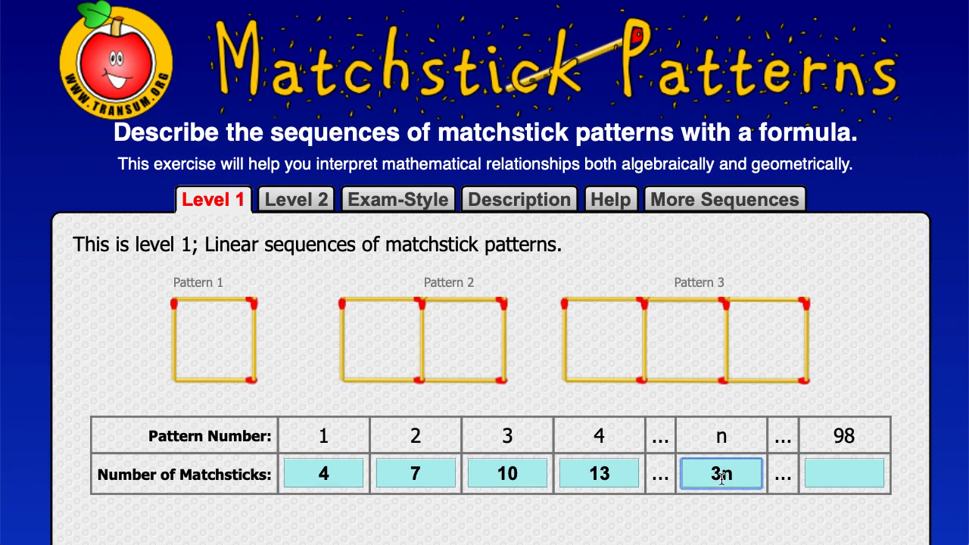
{"action": "type", "text": "+1"}
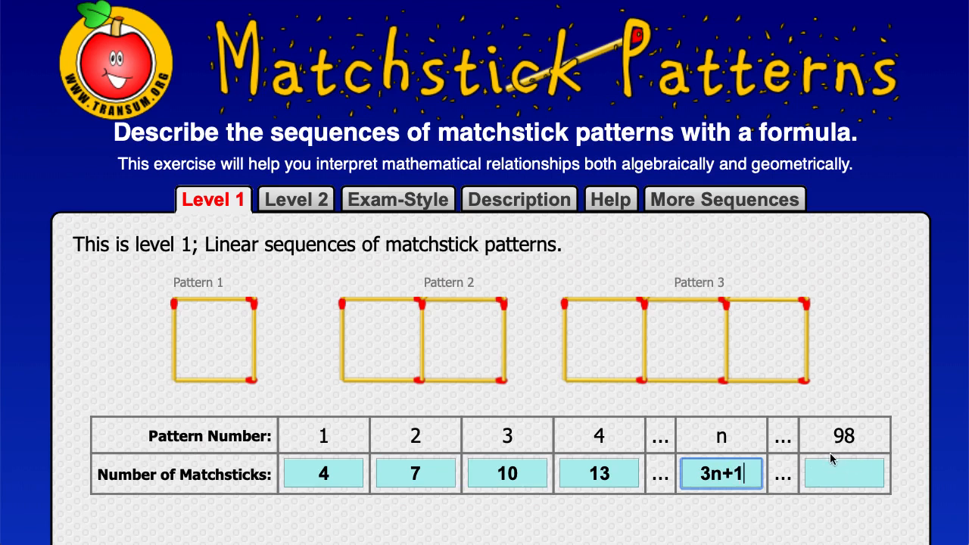
{"action": "mouse_move", "coordinate": [788, 411]}
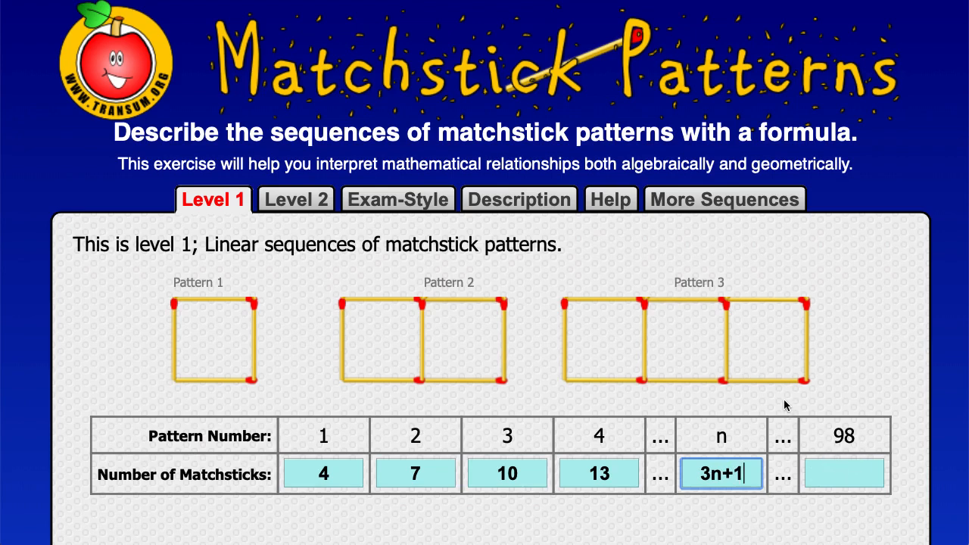
{"action": "mouse_move", "coordinate": [261, 3]}
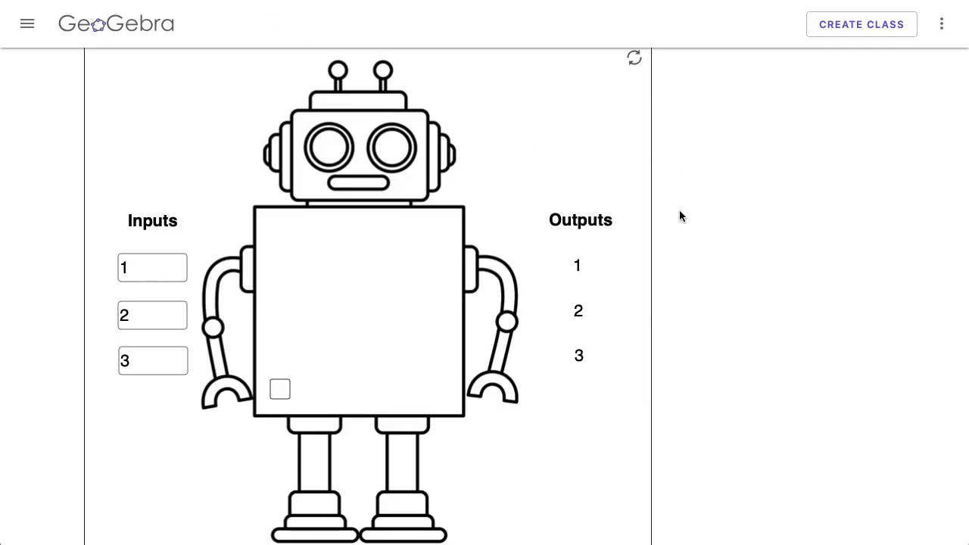
{"action": "mouse_move", "coordinate": [148, 260]}
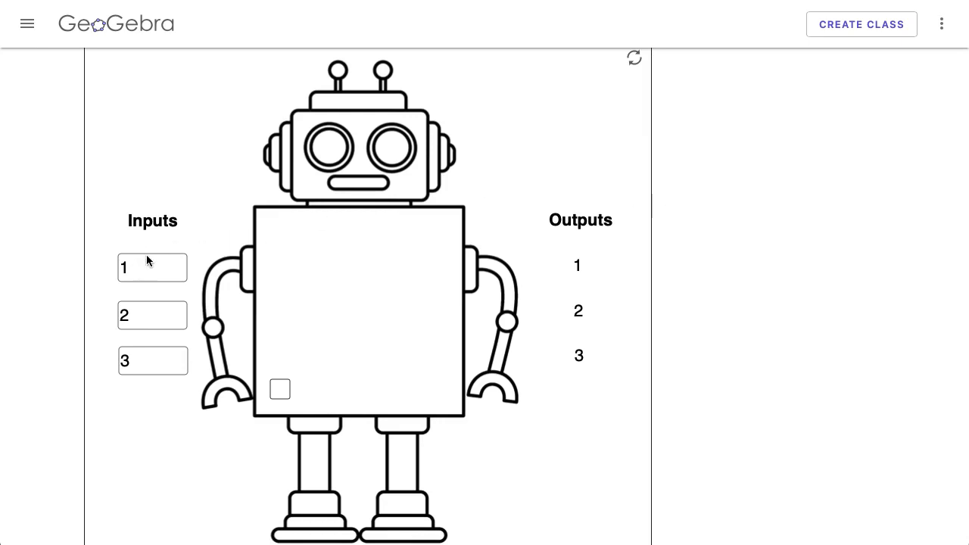
{"action": "mouse_move", "coordinate": [559, 194]}
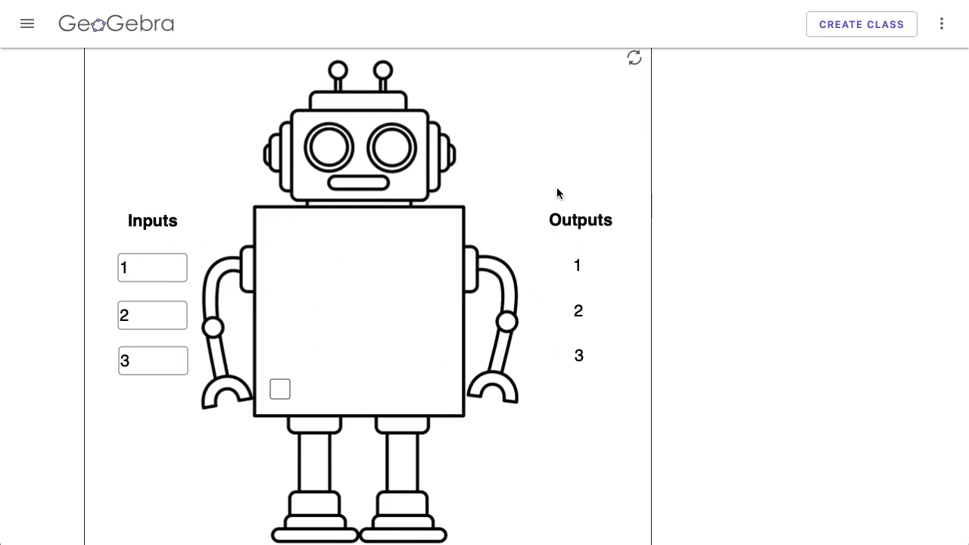
Set the robot's constant slider to 1 and hide the rule, showing outputs 4, 7, 10
{"action": "left_click", "coordinate": [279, 388]}
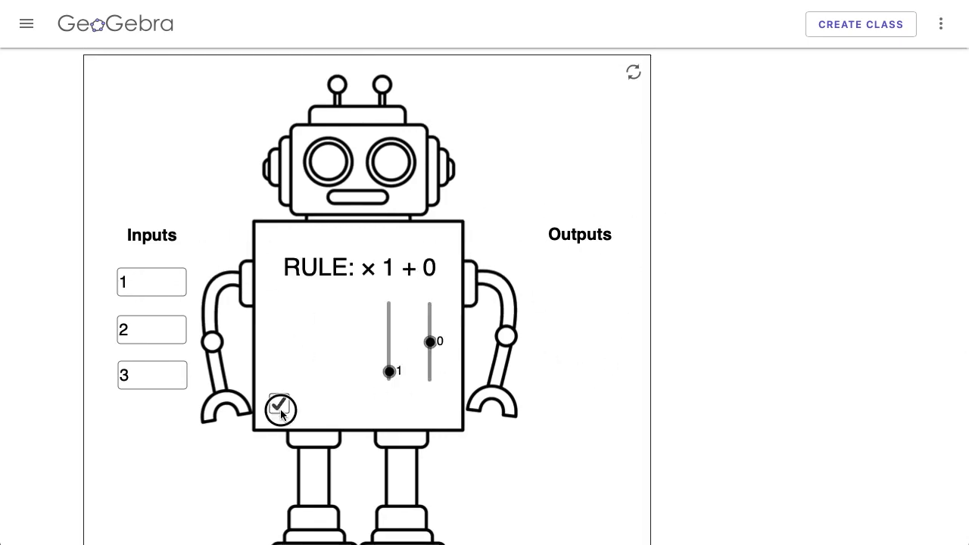
{"action": "left_click", "coordinate": [279, 409]}
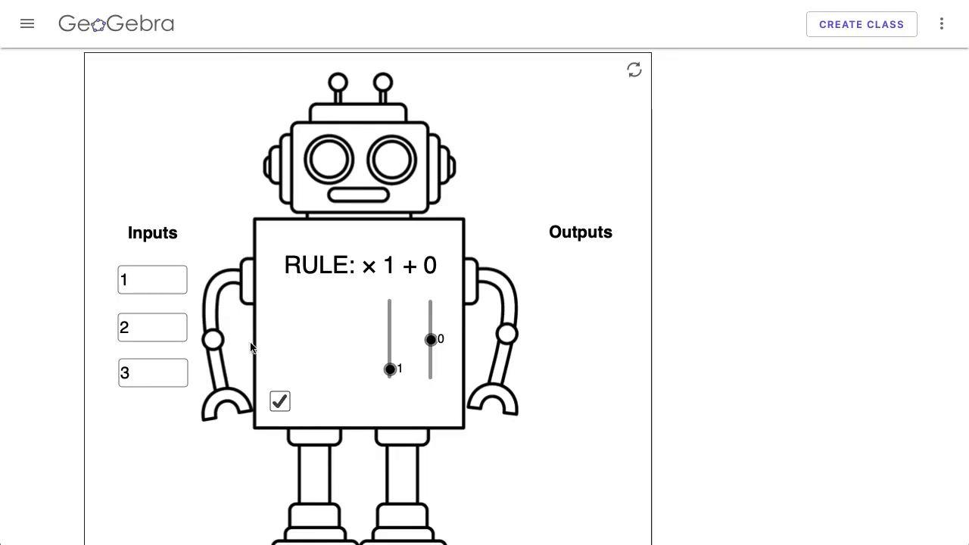
{"action": "left_click_drag", "start_coordinate": [389, 369], "coordinate": [394, 353]}
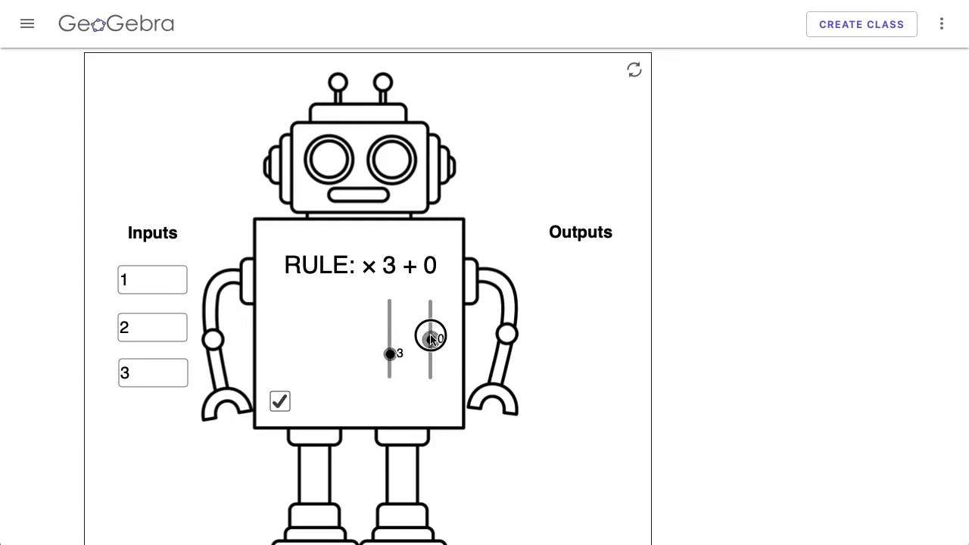
{"action": "left_click", "coordinate": [280, 402]}
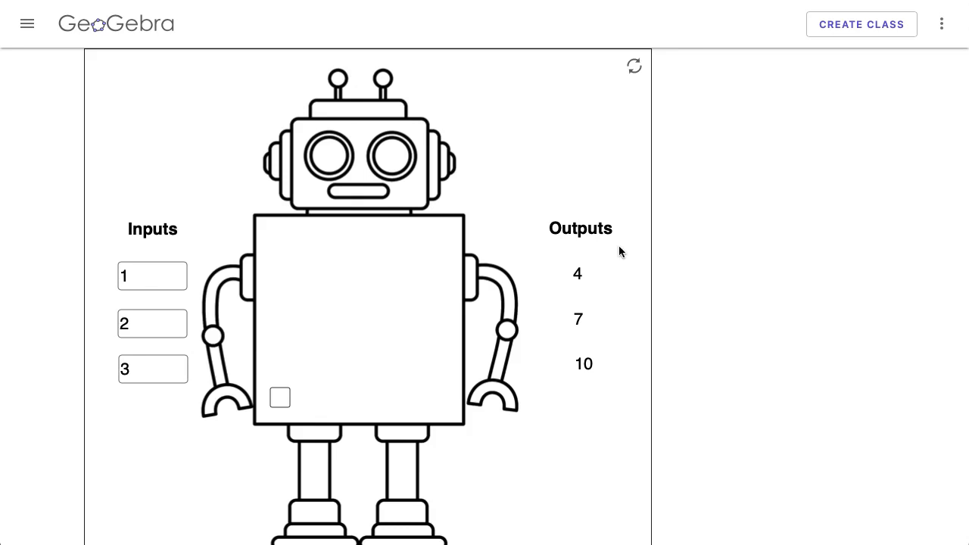
{"action": "mouse_move", "coordinate": [613, 369]}
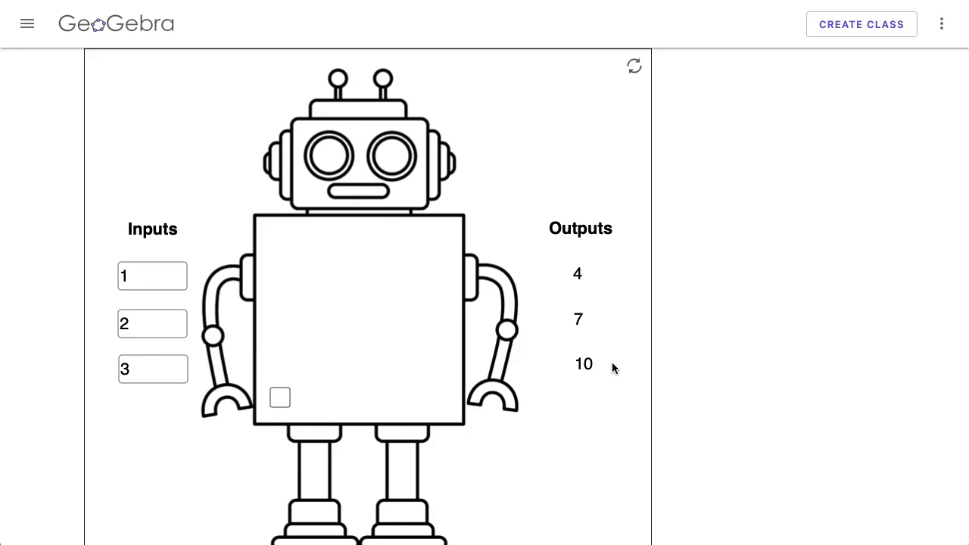
{"action": "mouse_move", "coordinate": [655, 196]}
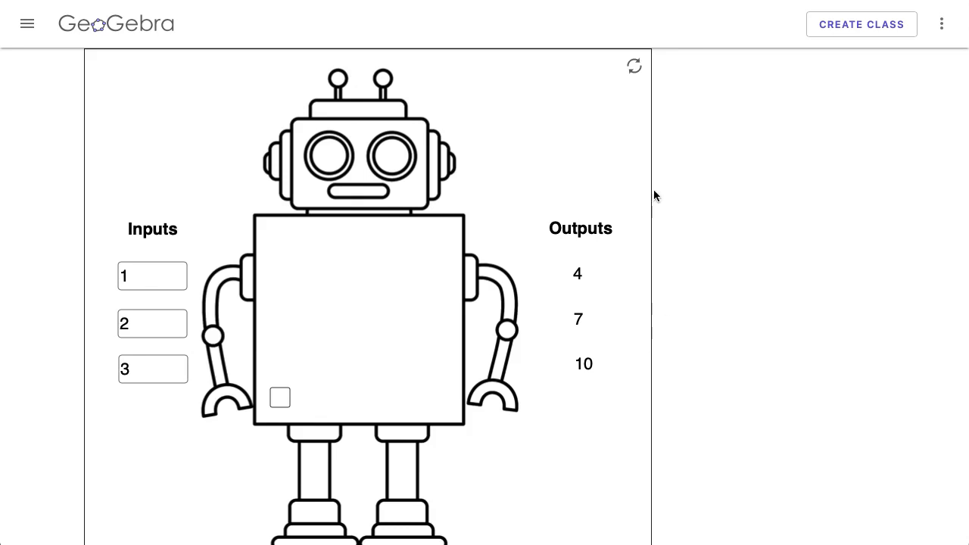
{"action": "mouse_move", "coordinate": [492, 84]}
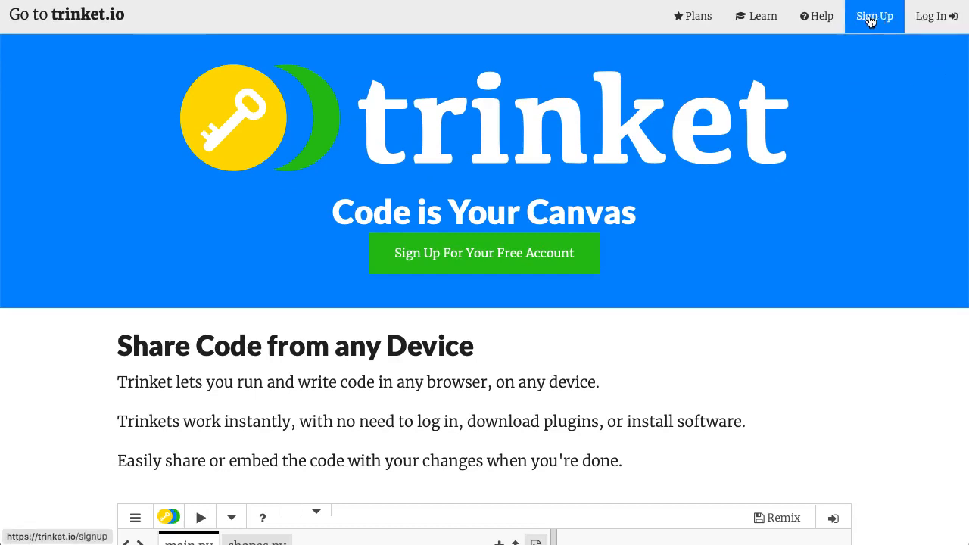
Log in to trinket with a Google account
{"action": "left_click", "coordinate": [932, 16]}
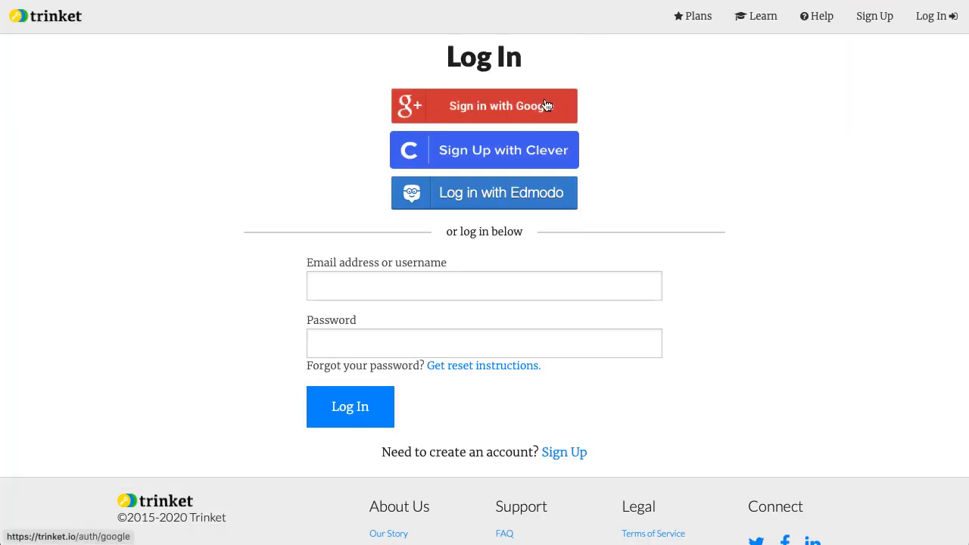
{"action": "mouse_move", "coordinate": [573, 101]}
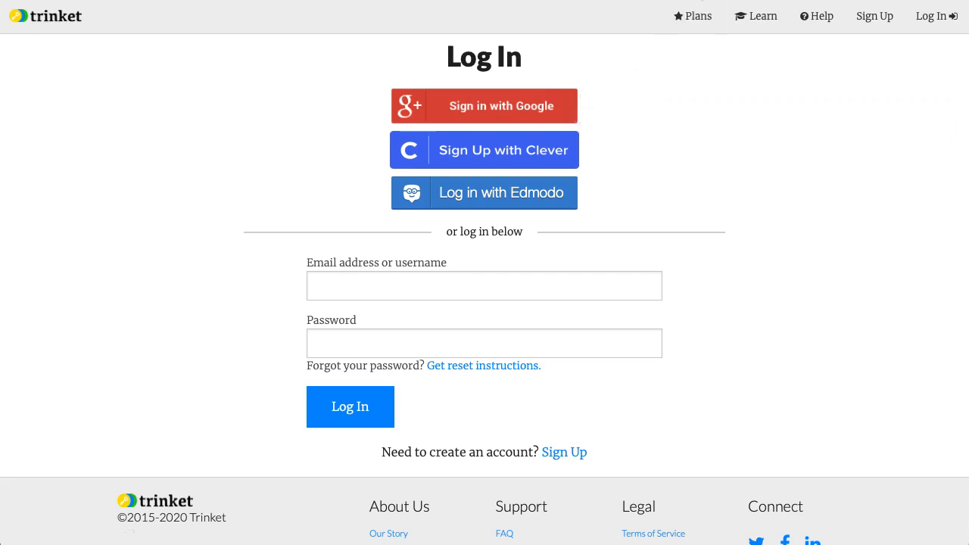
{"action": "left_click", "coordinate": [350, 406]}
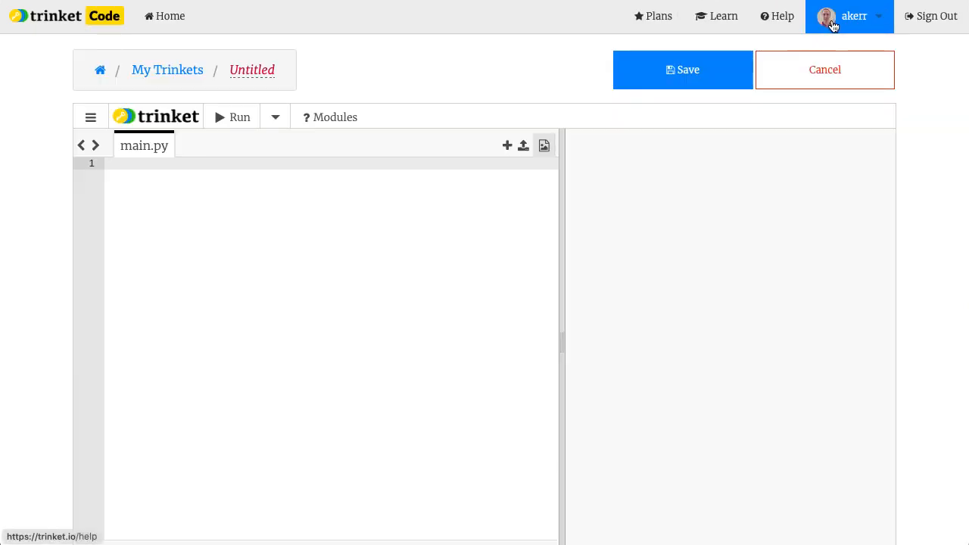
{"action": "left_click", "coordinate": [848, 16]}
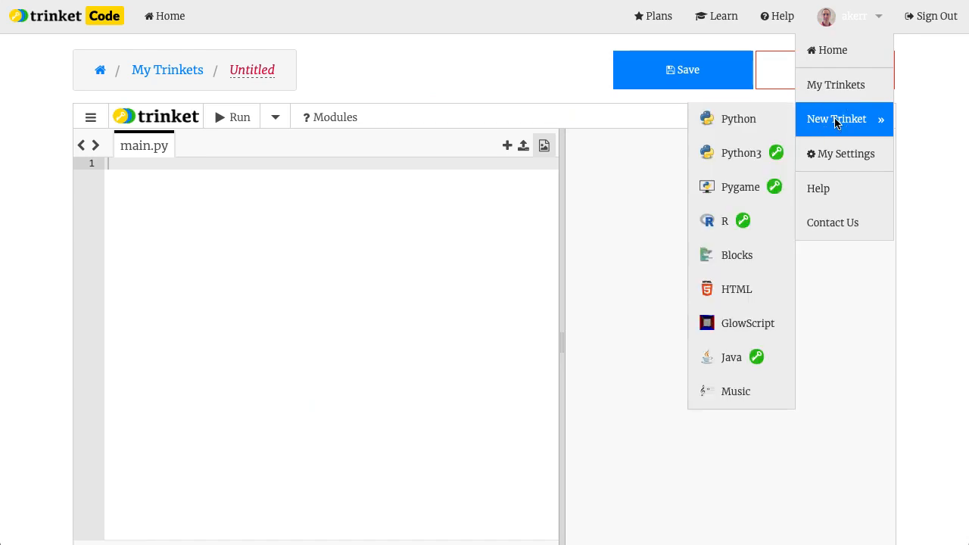
{"action": "mouse_move", "coordinate": [738, 119]}
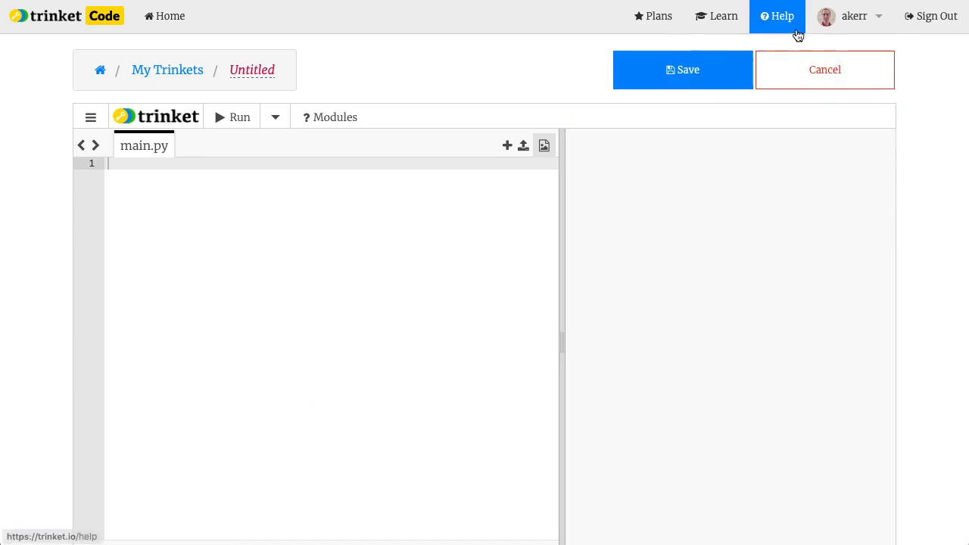
{"action": "mouse_move", "coordinate": [207, 199]}
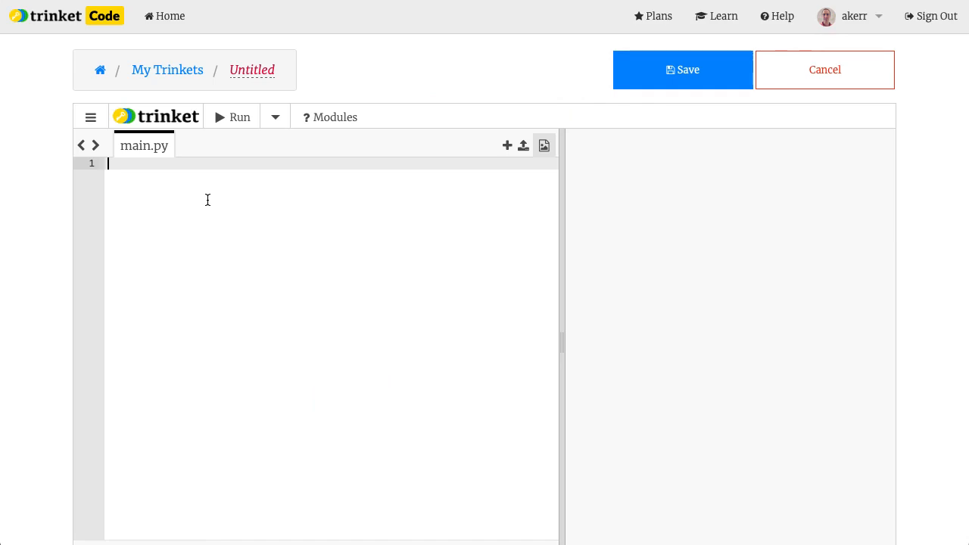
Write n = input("Which pattern number?") followed by print(n) in main.py
{"action": "type", "text": "n"}
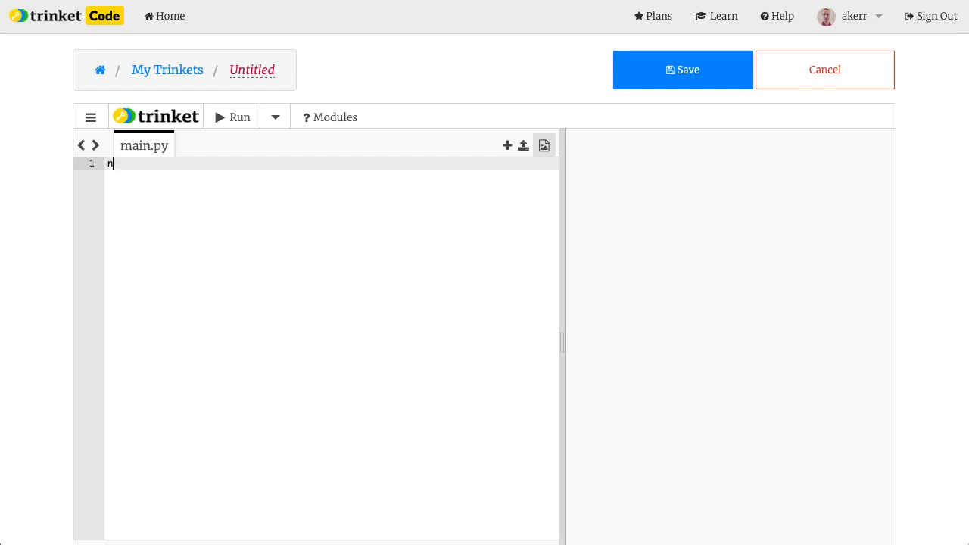
{"action": "double_click", "coordinate": [110, 164]}
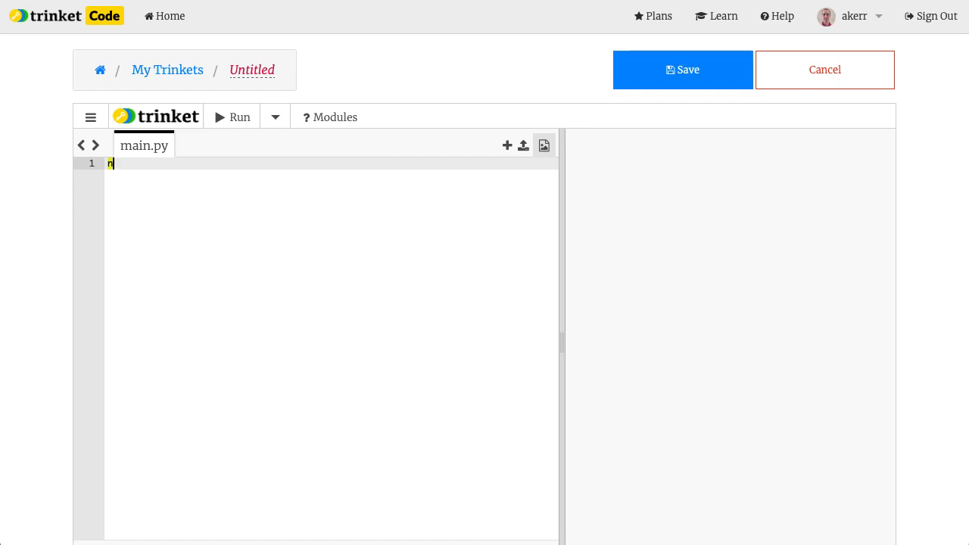
{"action": "type", "text": "="}
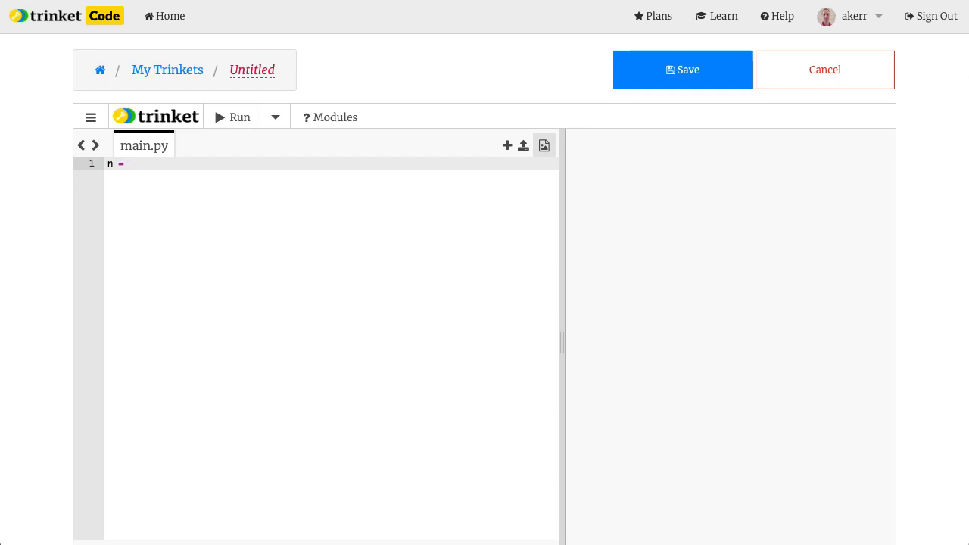
{"action": "type", "text": "input"}
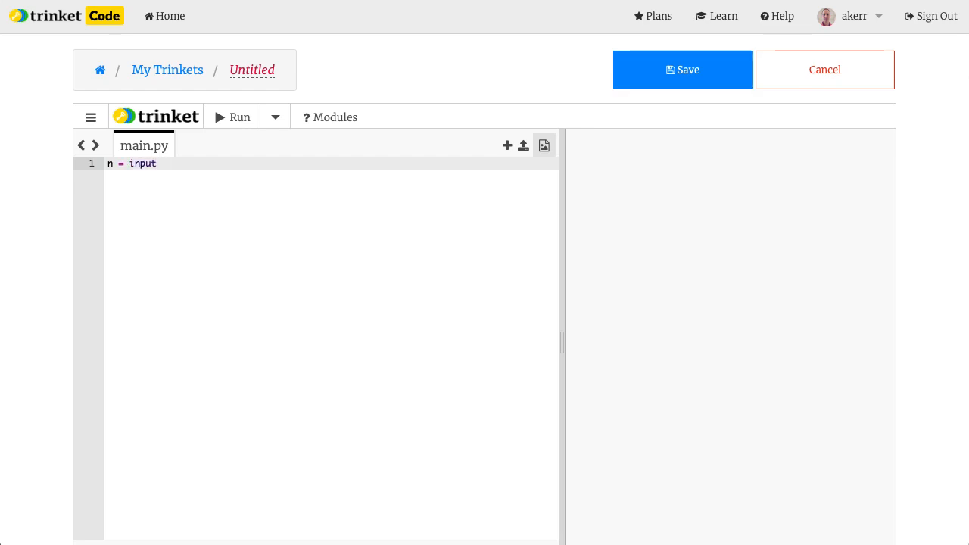
{"action": "type", "text": "()"}
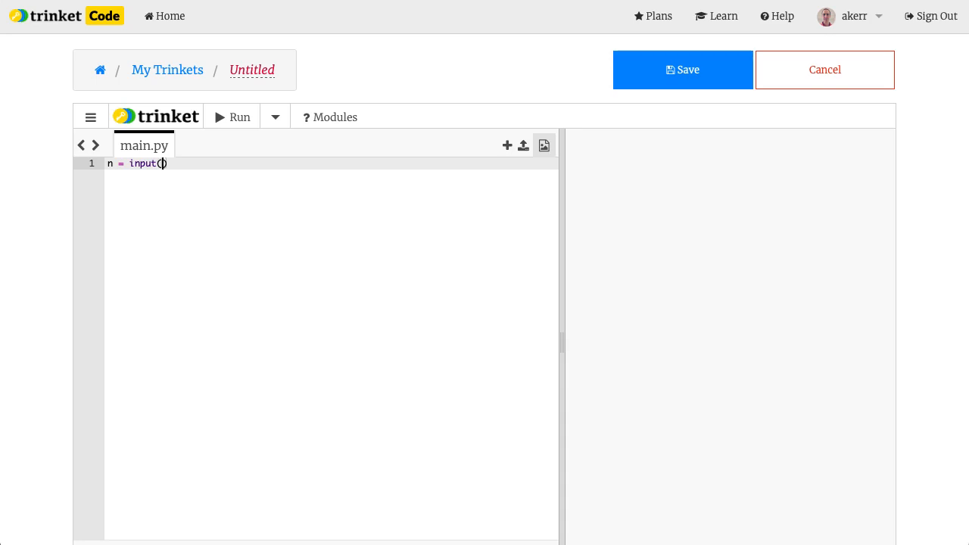
{"action": "type", "text": "\""}
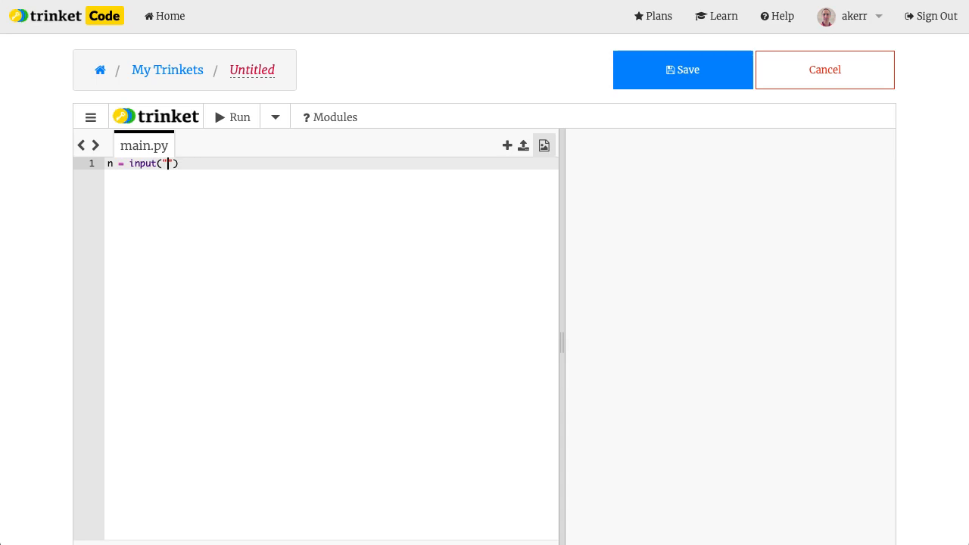
{"action": "type", "text": "Which"}
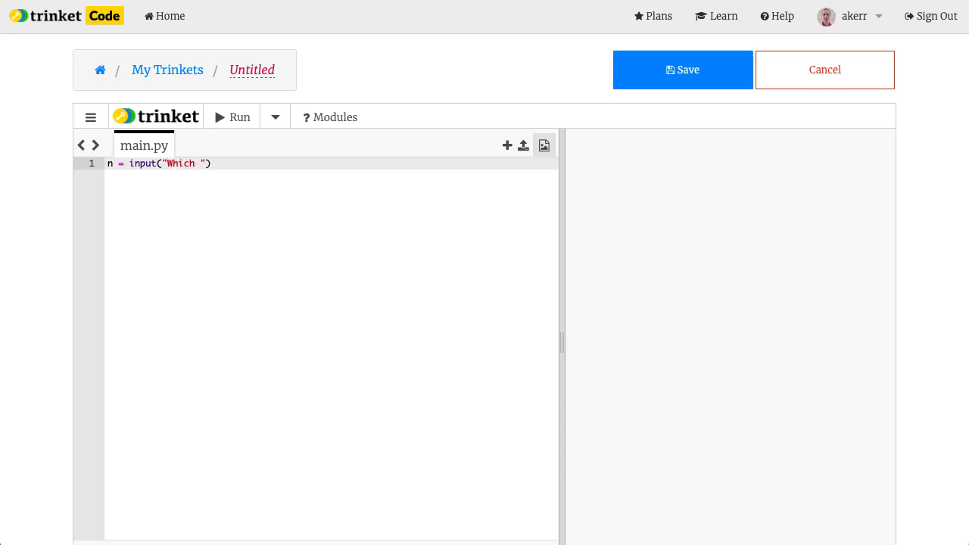
{"action": "type", "text": "pattern"}
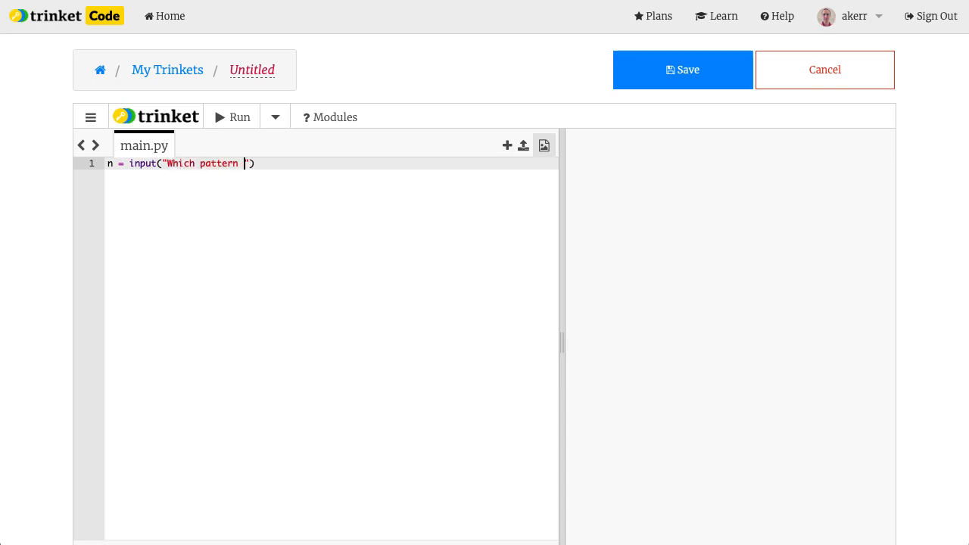
{"action": "type", "text": "number?"}
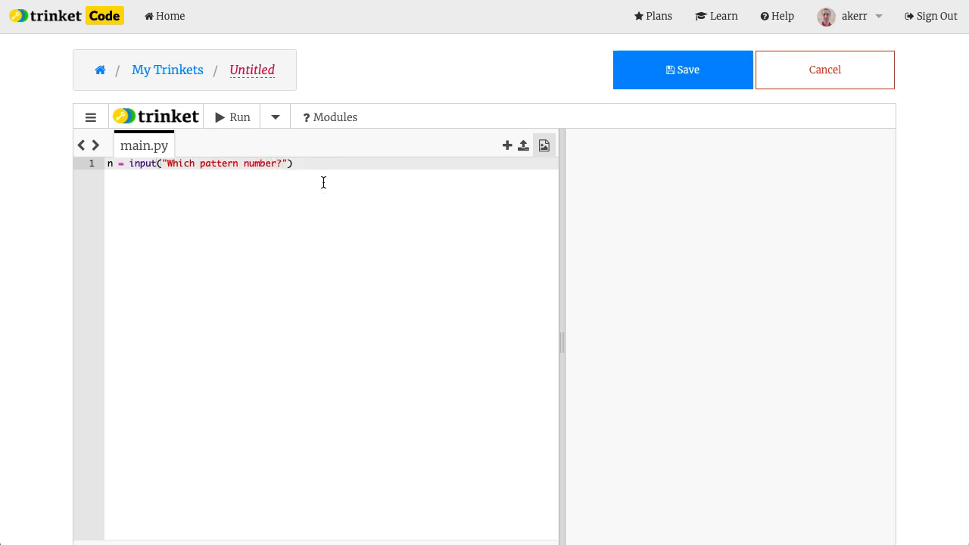
{"action": "type", "text": "pri"}
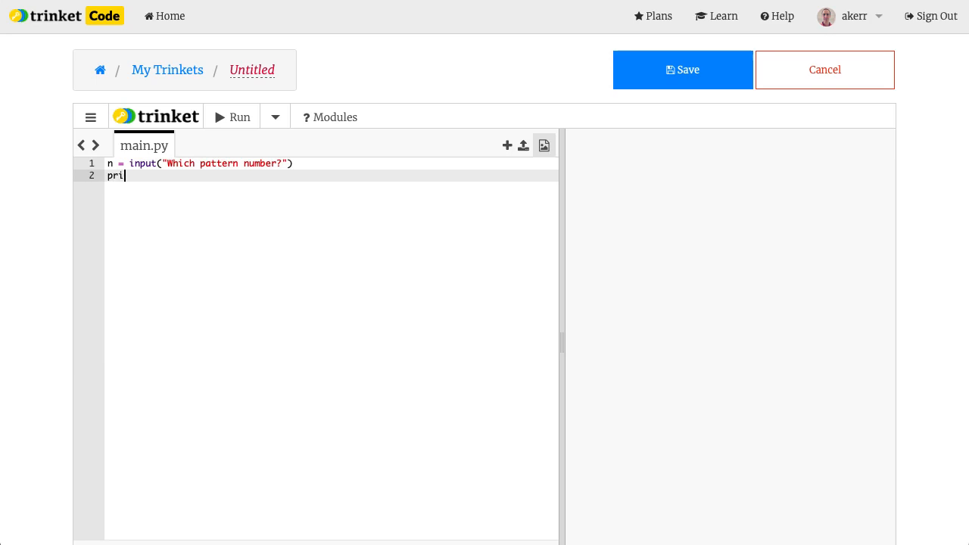
{"action": "type", "text": "nt()"}
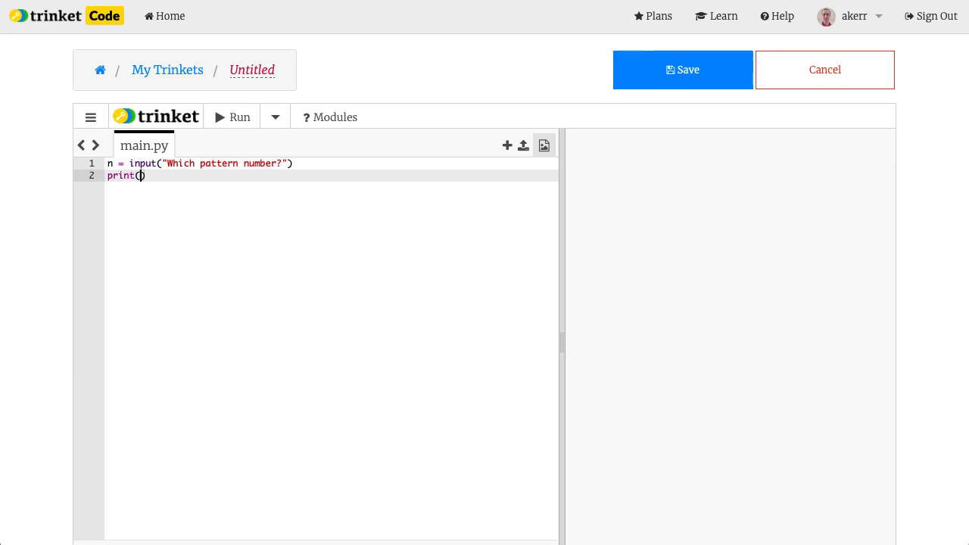
{"action": "type", "text": "n"}
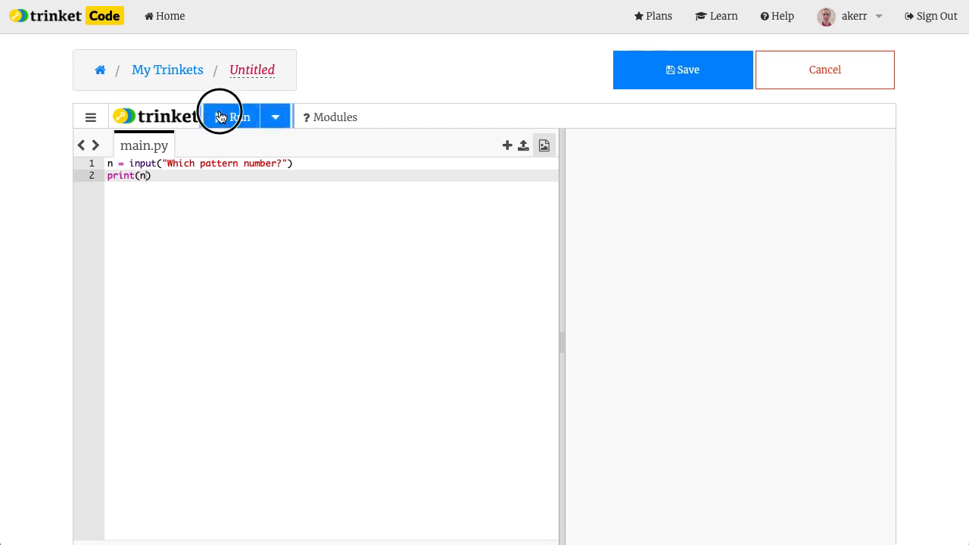
Run the program and answer 3, which prints 3
{"action": "left_click", "coordinate": [233, 117]}
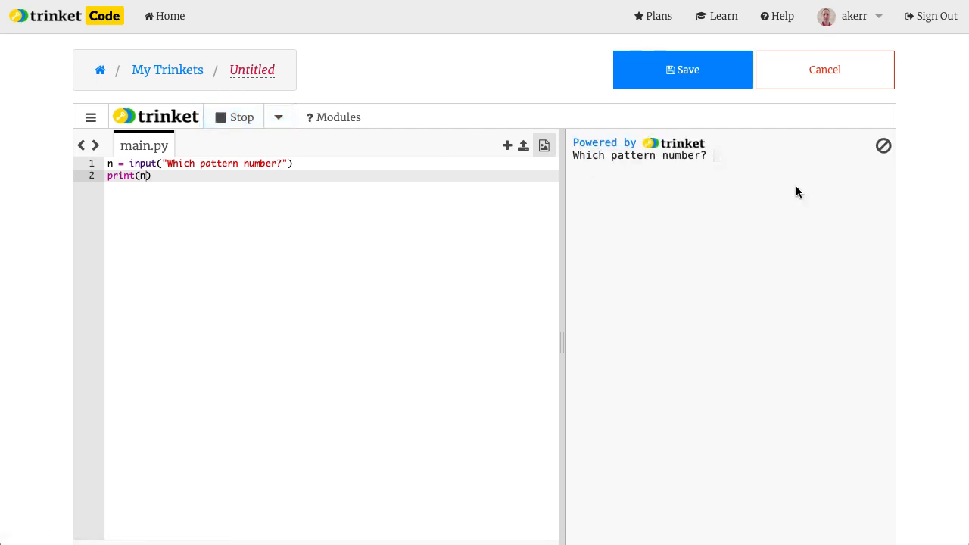
{"action": "type", "text": "3"}
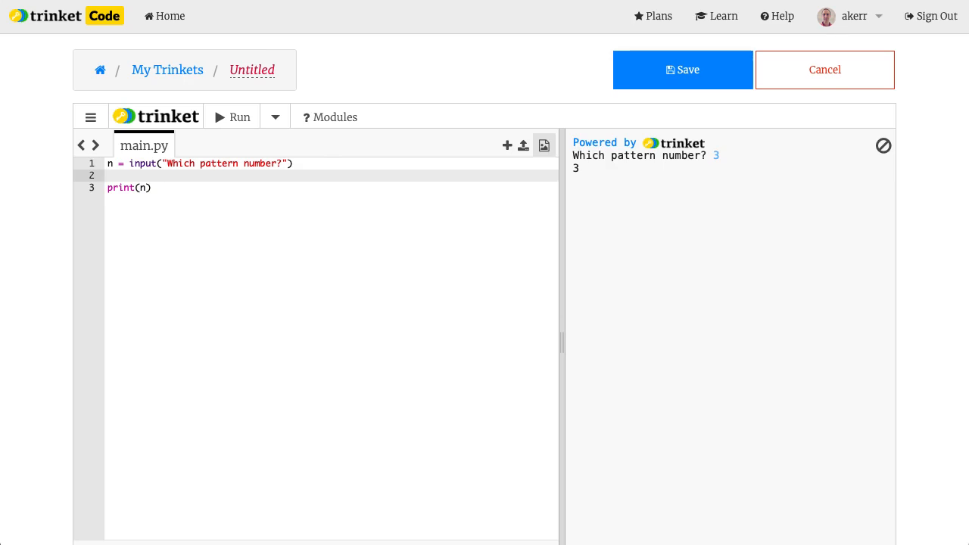
Compute m = 3*n+1, print m, and run with 3, raising a TypeError
{"action": "type", "text": "m ="}
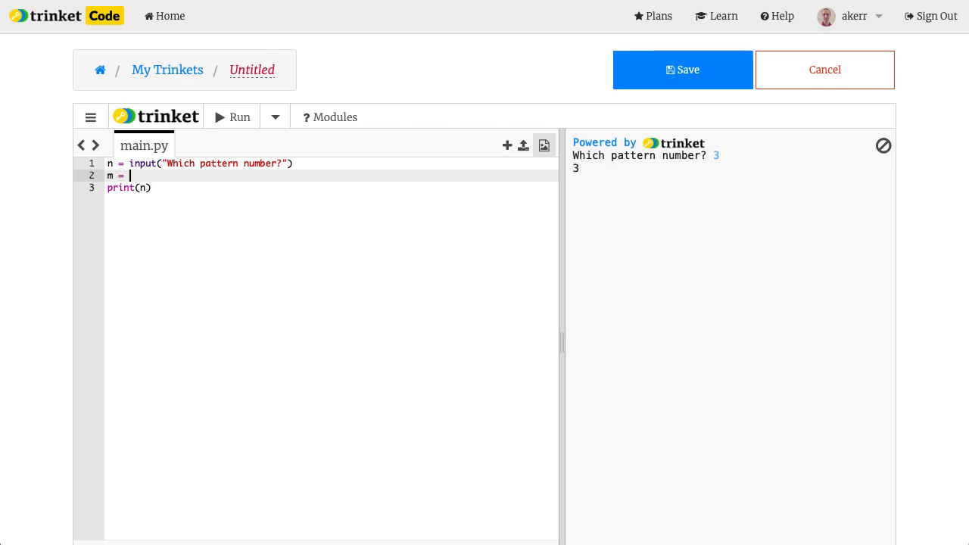
{"action": "type", "text": "3"}
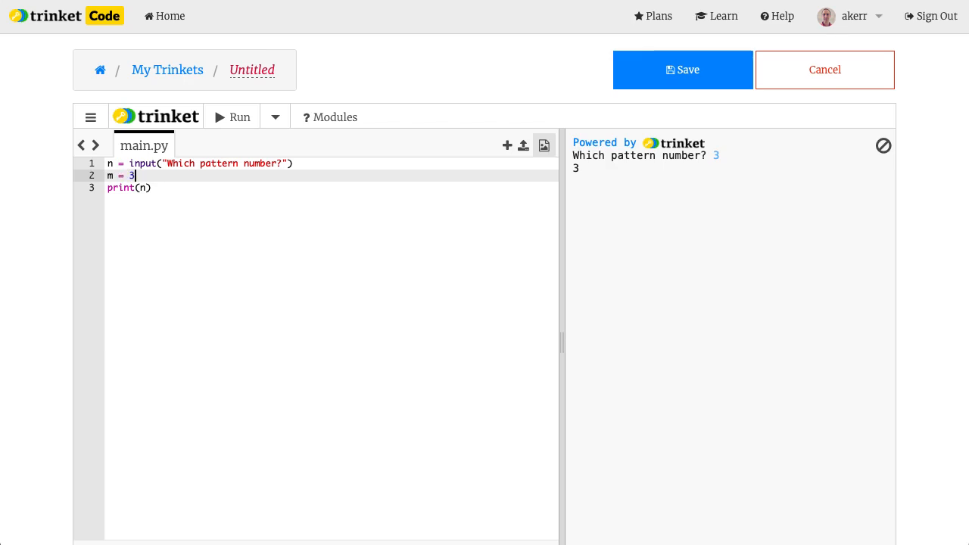
{"action": "type", "text": "*"}
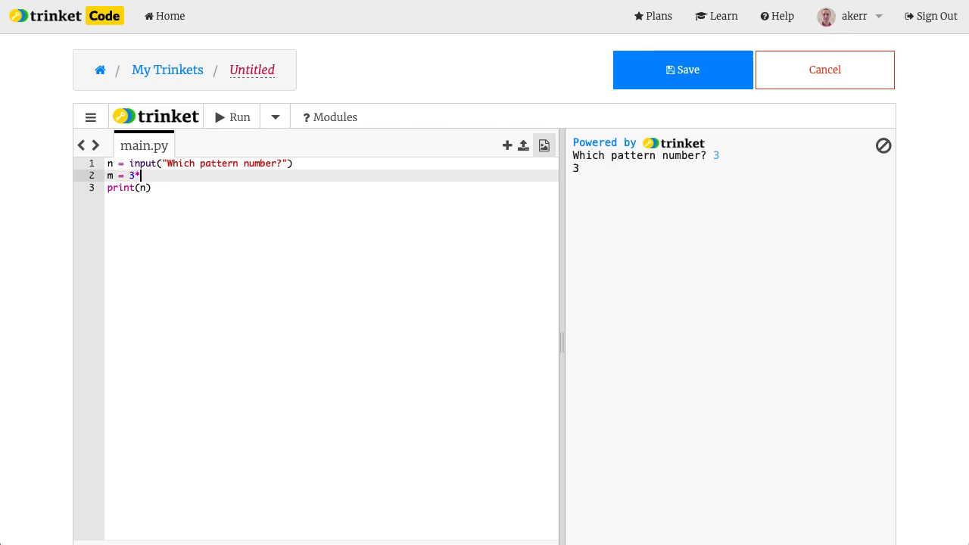
{"action": "type", "text": "n"}
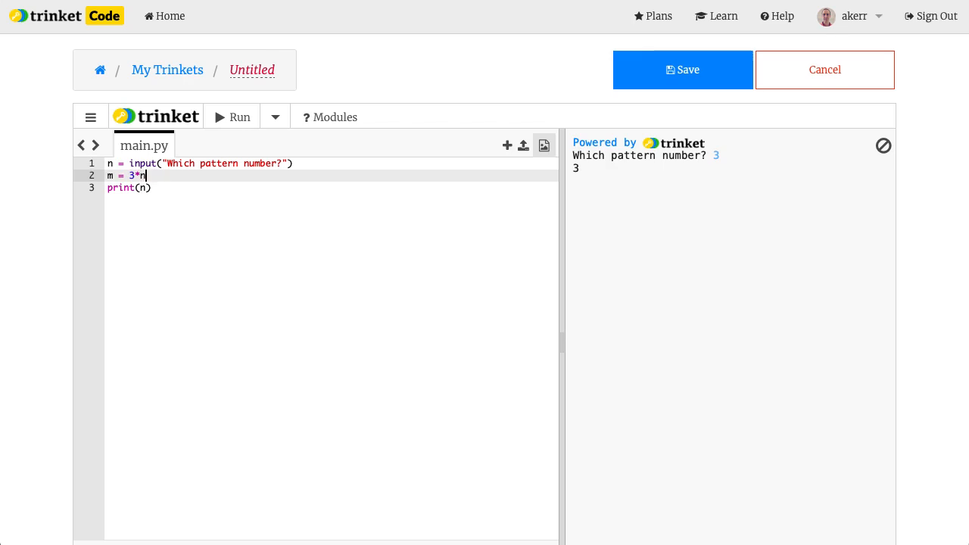
{"action": "type", "text": "+1"}
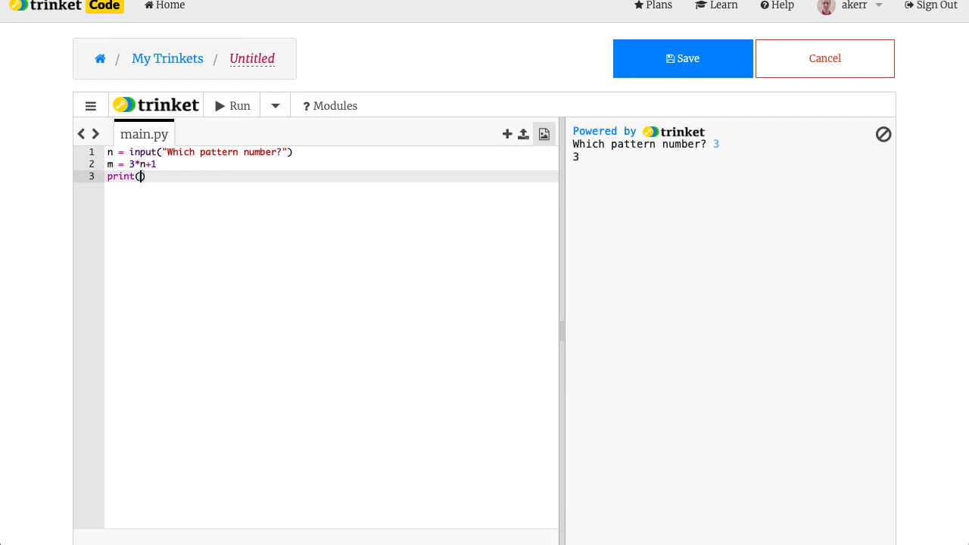
{"action": "type", "text": "m"}
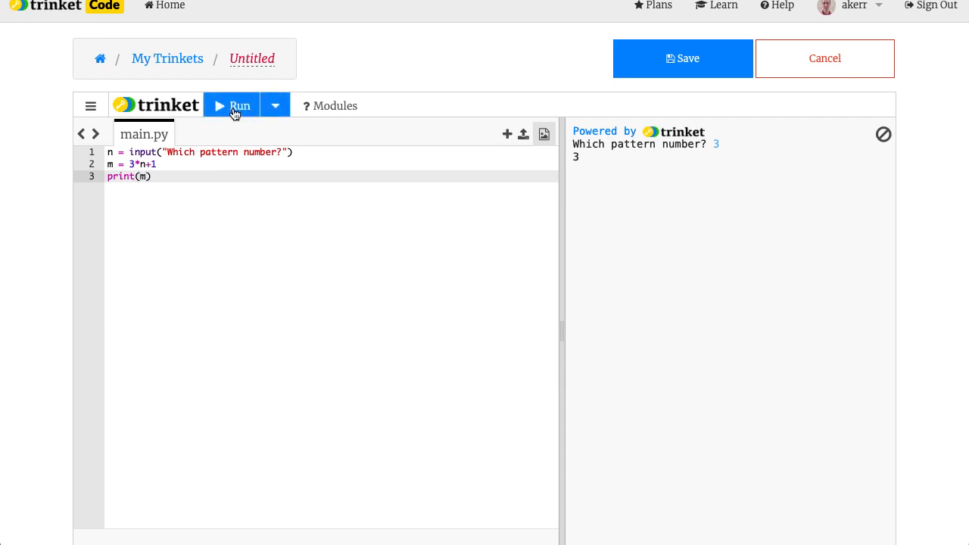
{"action": "left_click", "coordinate": [235, 105]}
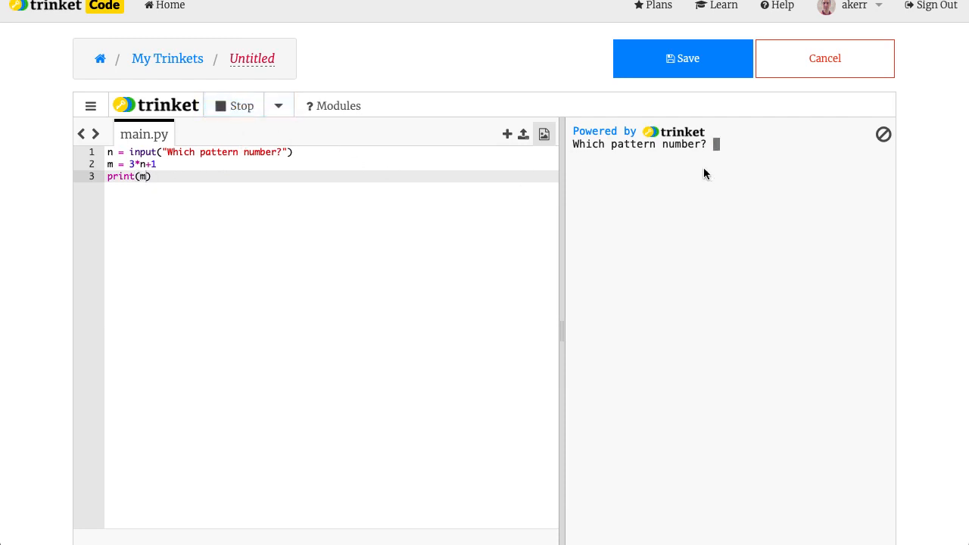
{"action": "type", "text": "3"}
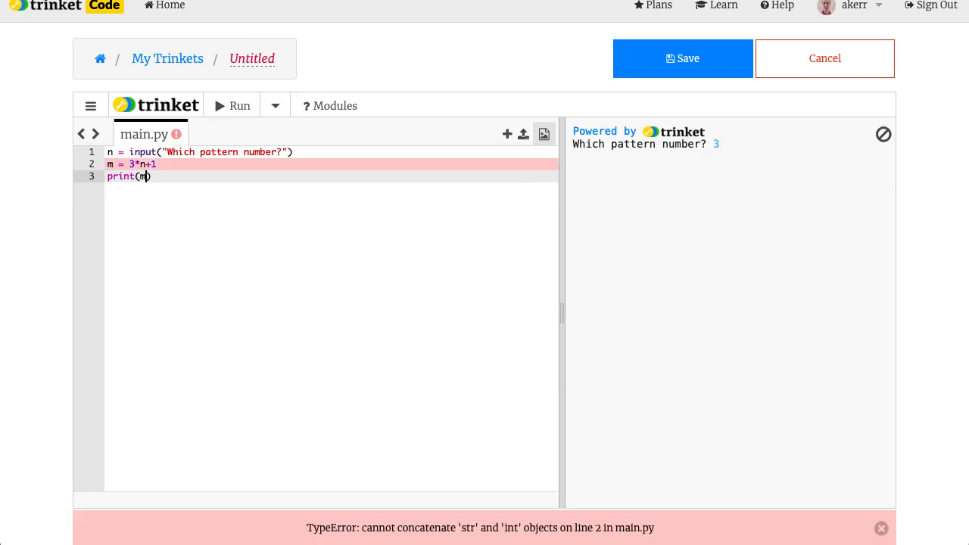
Wrap line 1's input call in int(), making n an integer
{"action": "scroll", "scroll_direction": "down", "scroll_amount": 3}
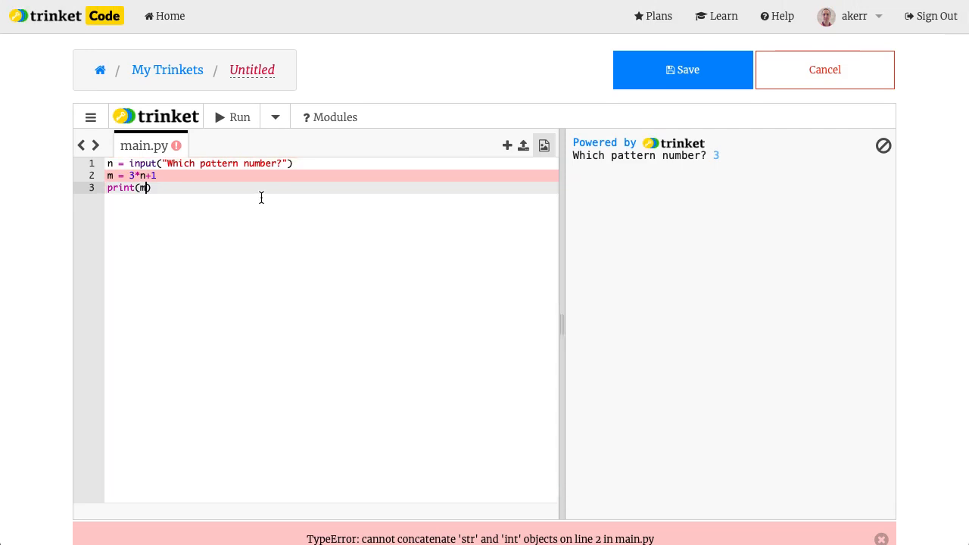
{"action": "mouse_move", "coordinate": [258, 196]}
{"action": "type", "text": "int("}
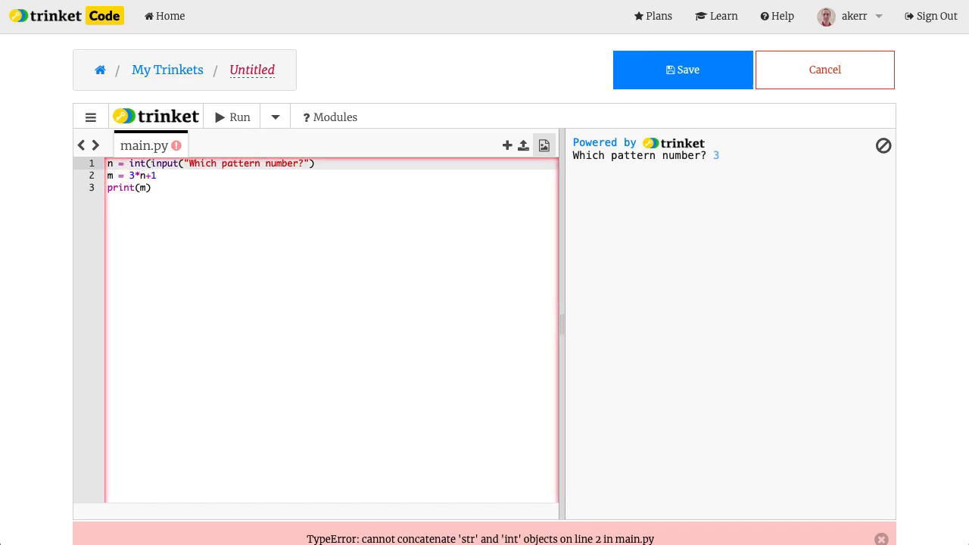
{"action": "type", "text": ")"}
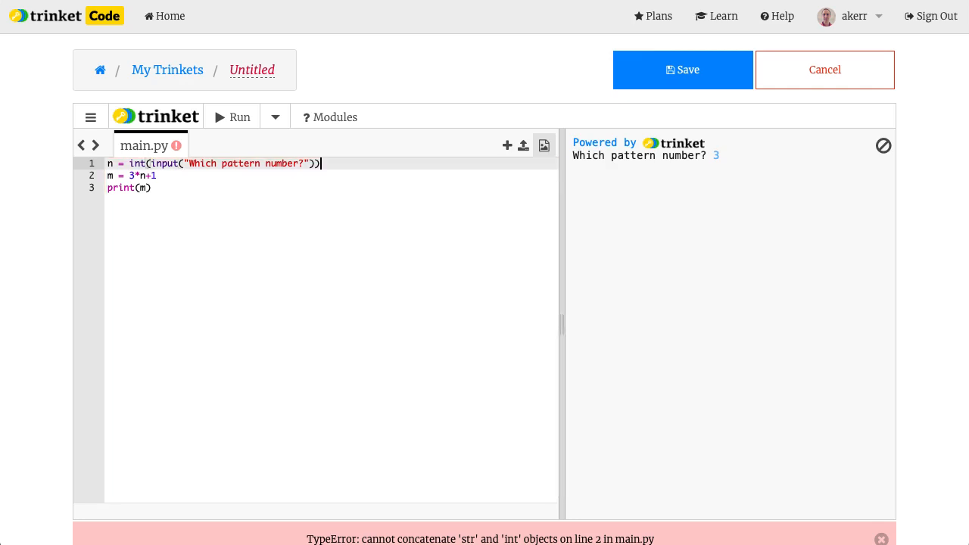
Run the fixed program with pattern 3, printing 10 matchsticks
{"action": "left_click", "coordinate": [240, 117]}
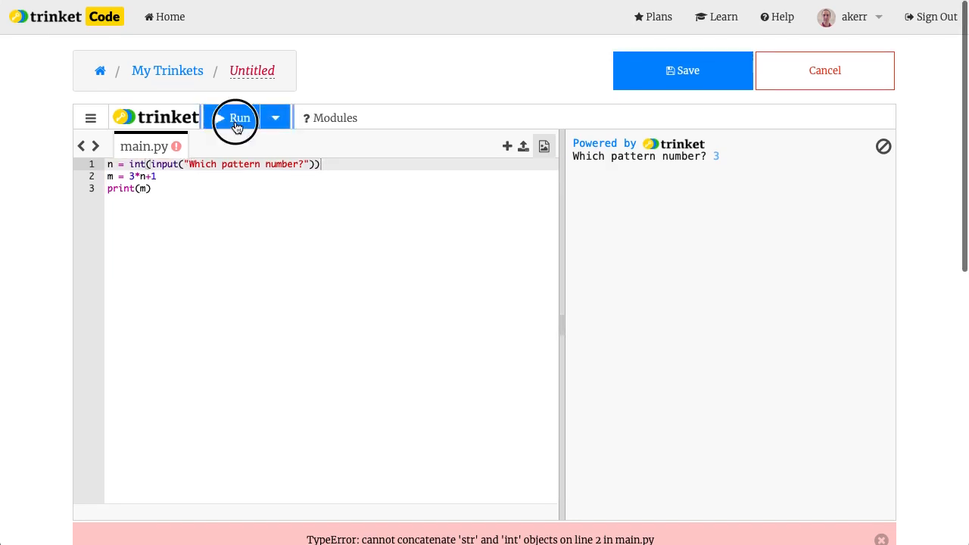
{"action": "left_click", "coordinate": [239, 117]}
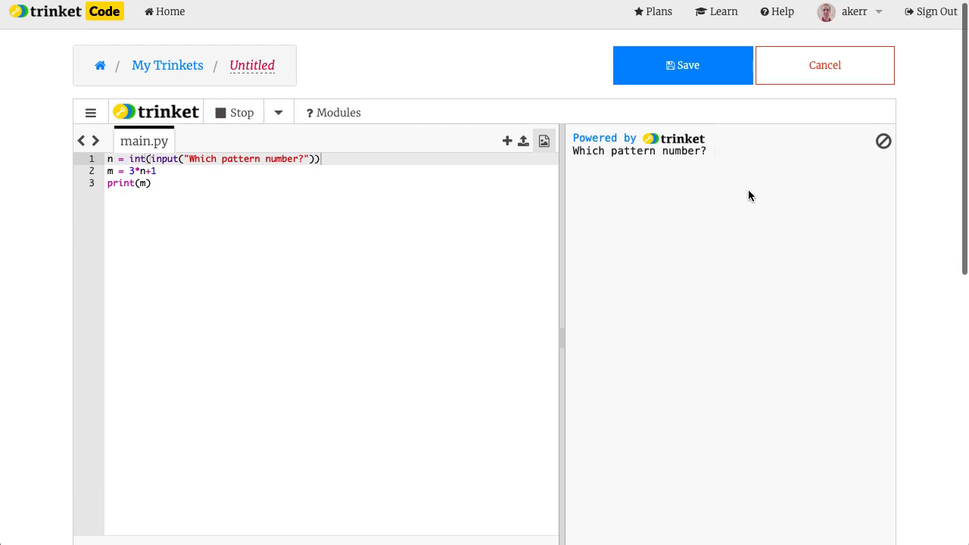
{"action": "type", "text": "3n+1"}
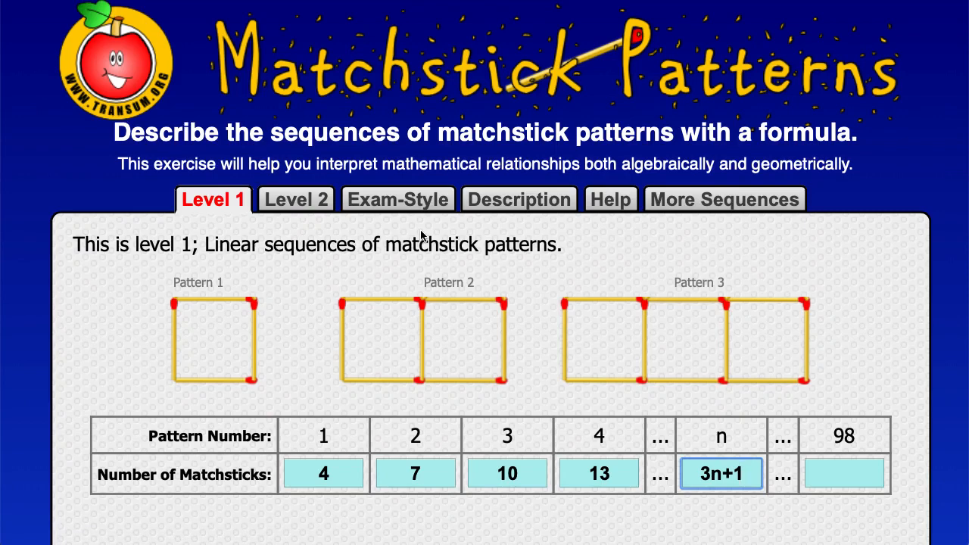
{"action": "mouse_move", "coordinate": [302, 25]}
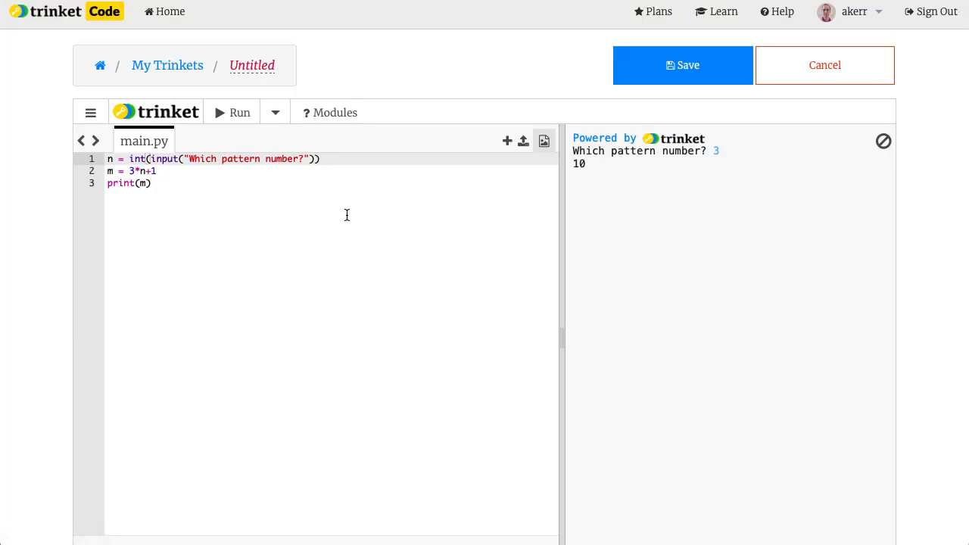
Rerun the program with pattern 98, printing 295 matchsticks
{"action": "left_click", "coordinate": [233, 112]}
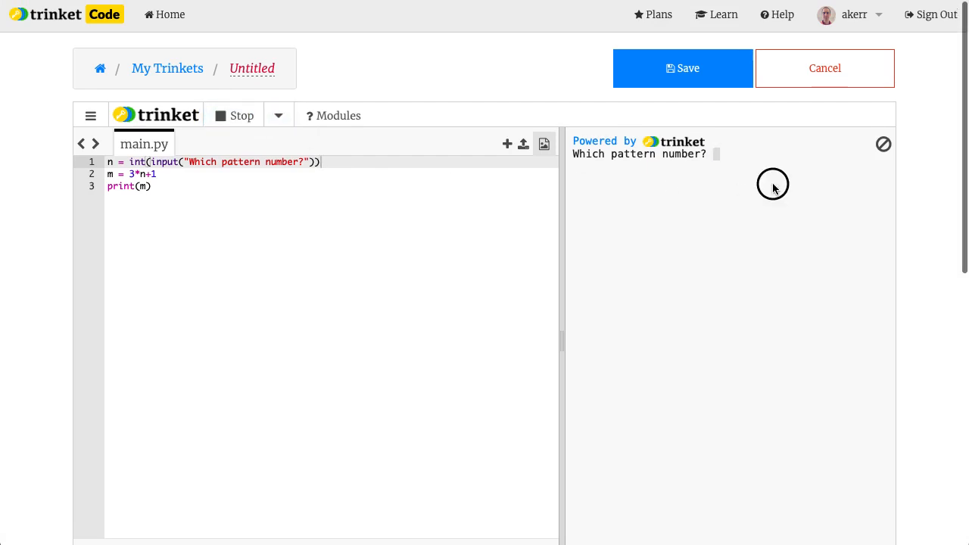
{"action": "type", "text": "98"}
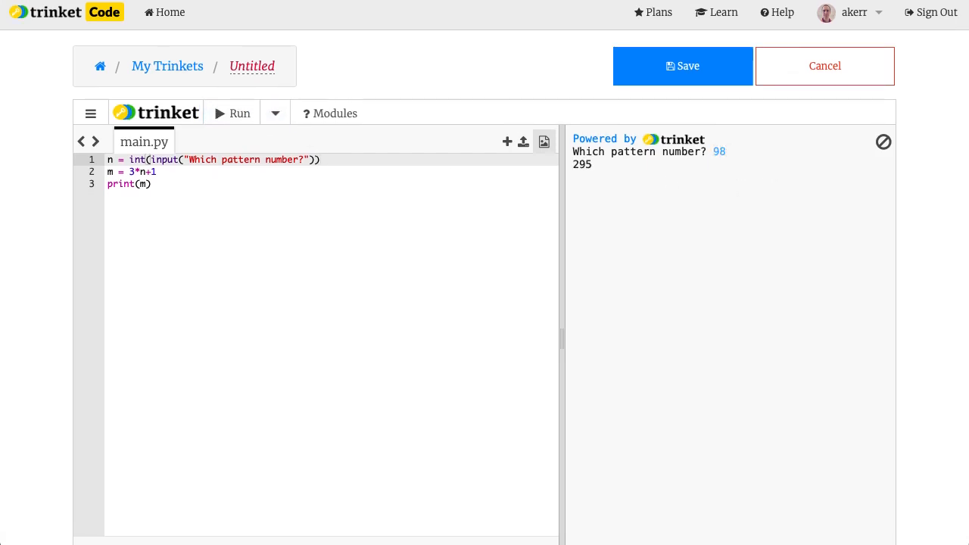
{"action": "mouse_move", "coordinate": [595, 110]}
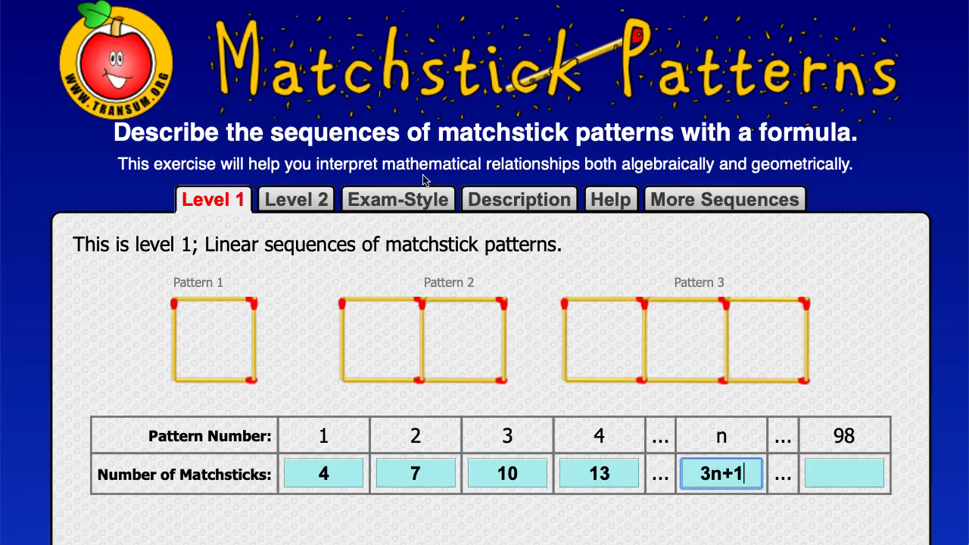
{"action": "type", "text": "2"}
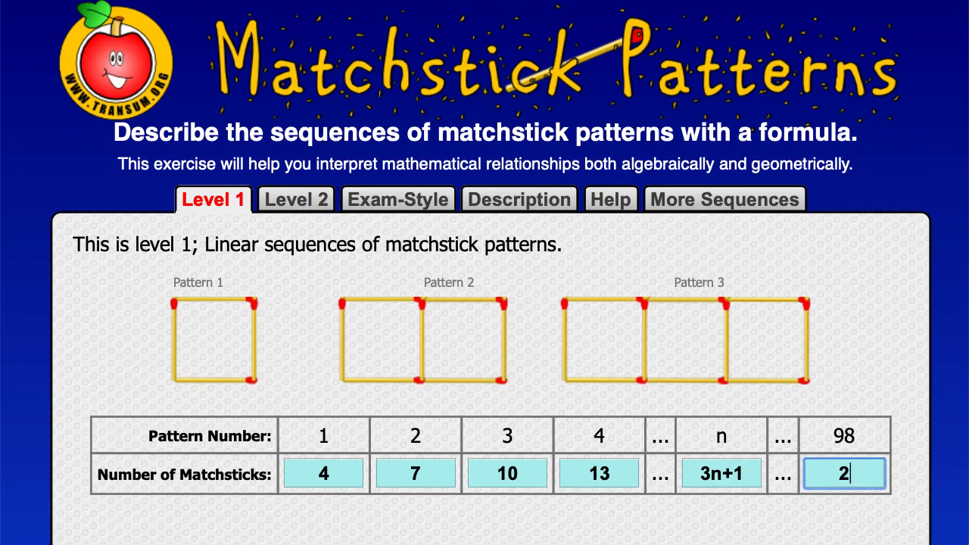
{"action": "type", "text": "95"}
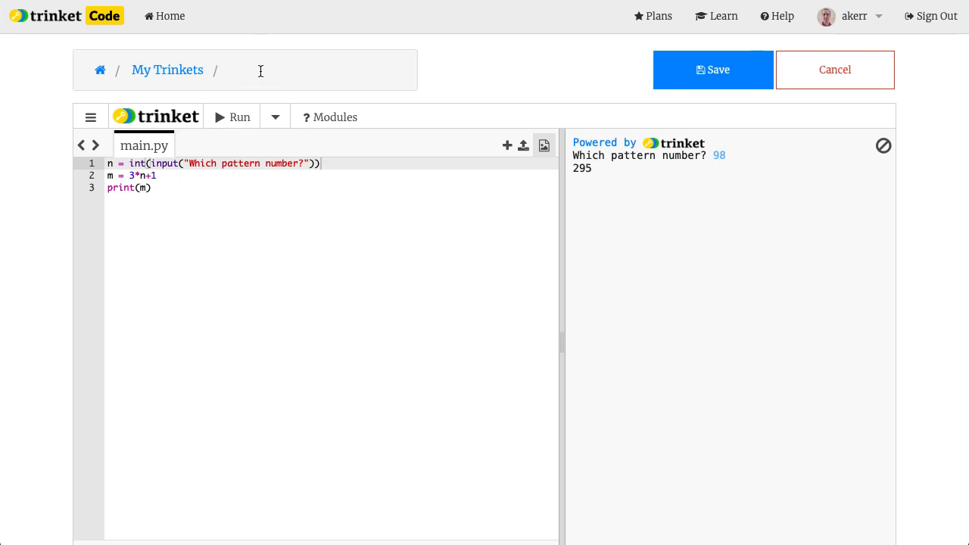
Retitle the Untitled trinket to 'Matchstick Maths' and save it
{"action": "type", "text": "Mat"}
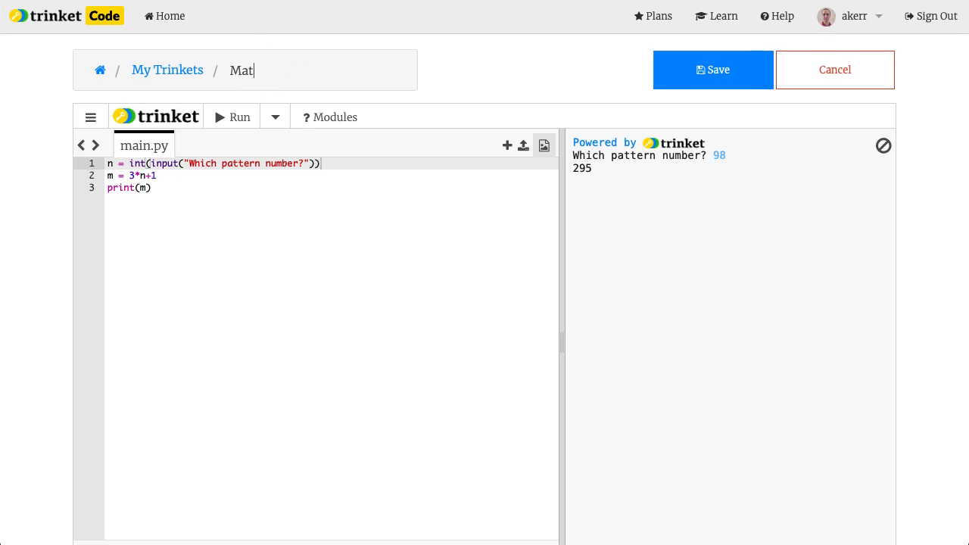
{"action": "type", "text": "chstick Maths"}
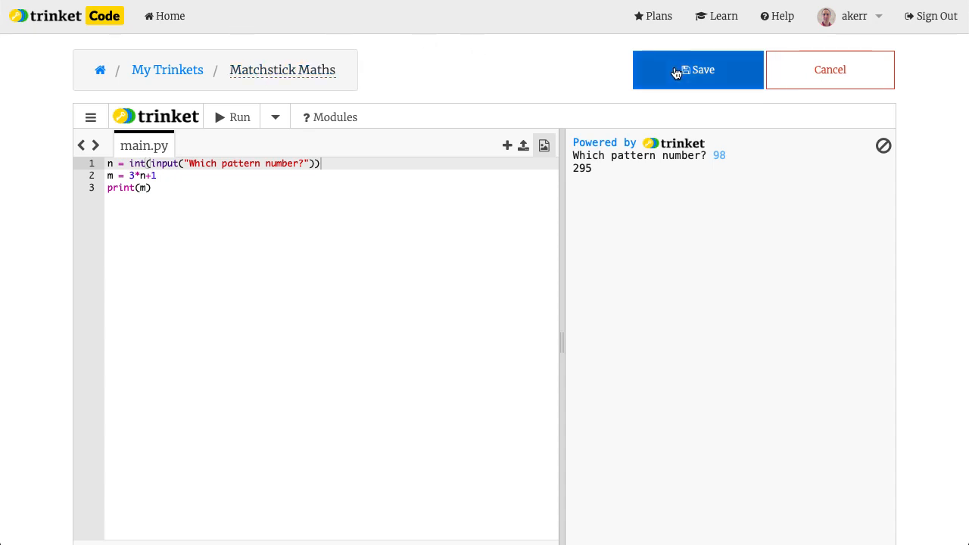
{"action": "left_click", "coordinate": [697, 70]}
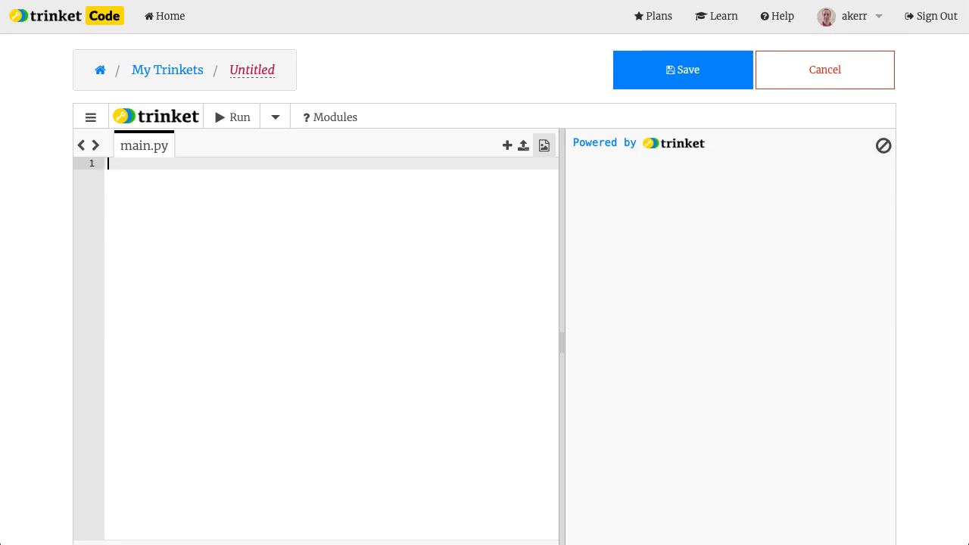
Write the loop header for n in range(1,10):
{"action": "type", "text": "for"}
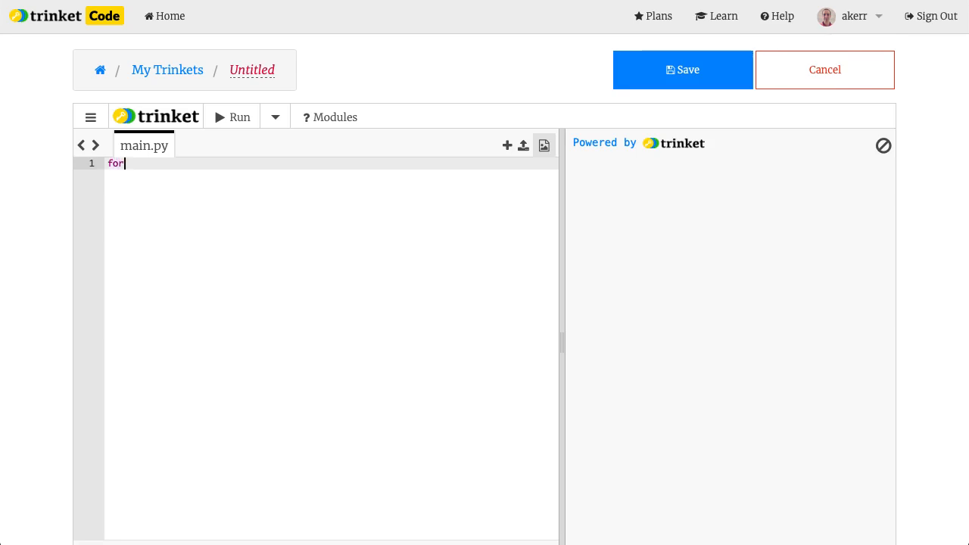
{"action": "type", "text": "n"}
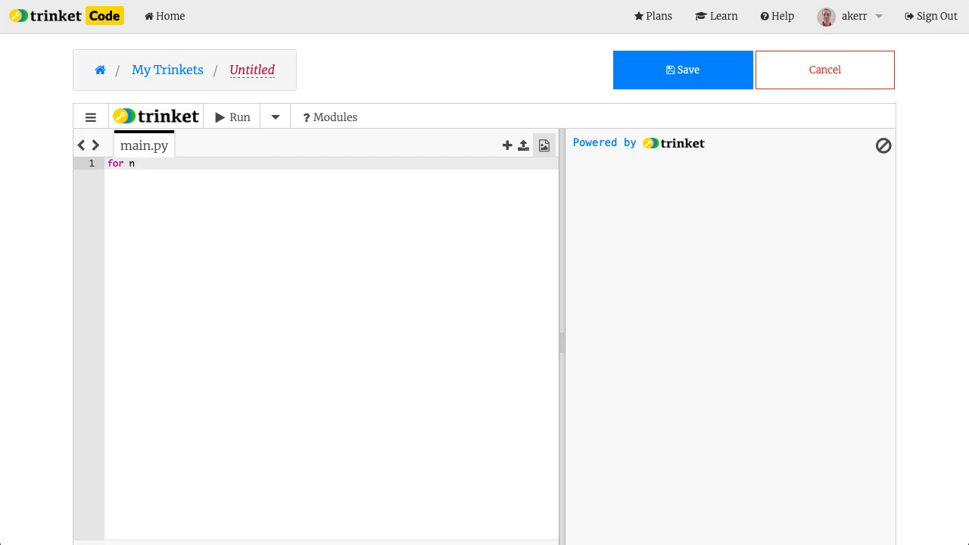
{"action": "type", "text": "in"}
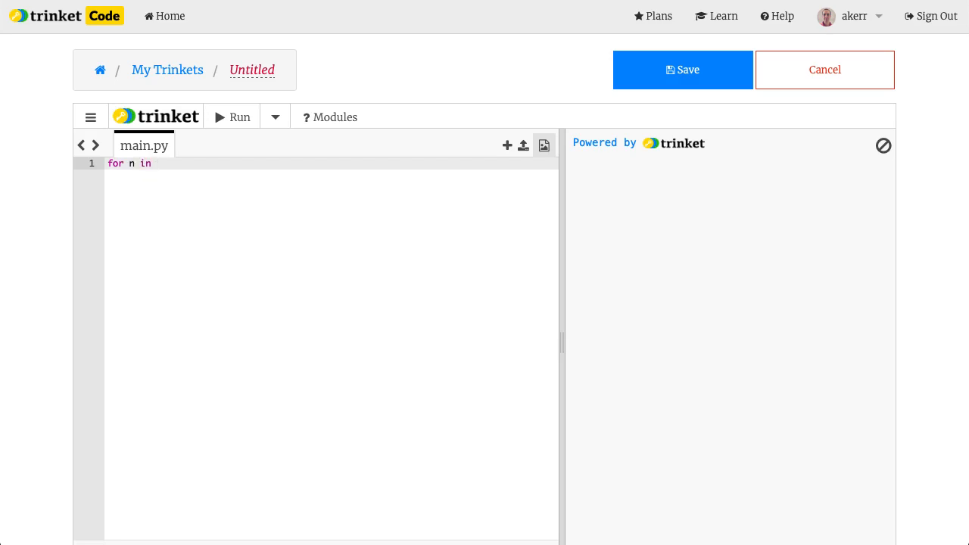
{"action": "type", "text": "range(1"}
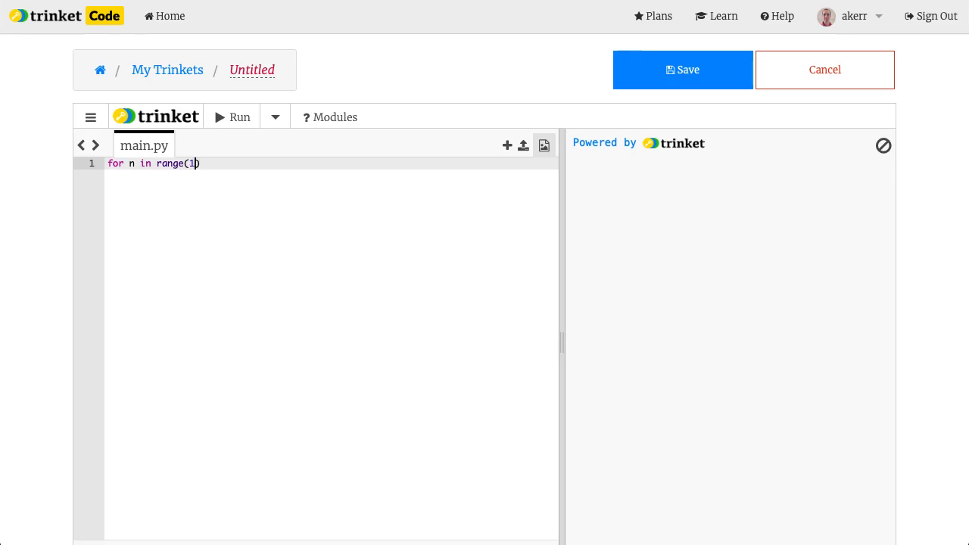
{"action": "type", "text": ",1"}
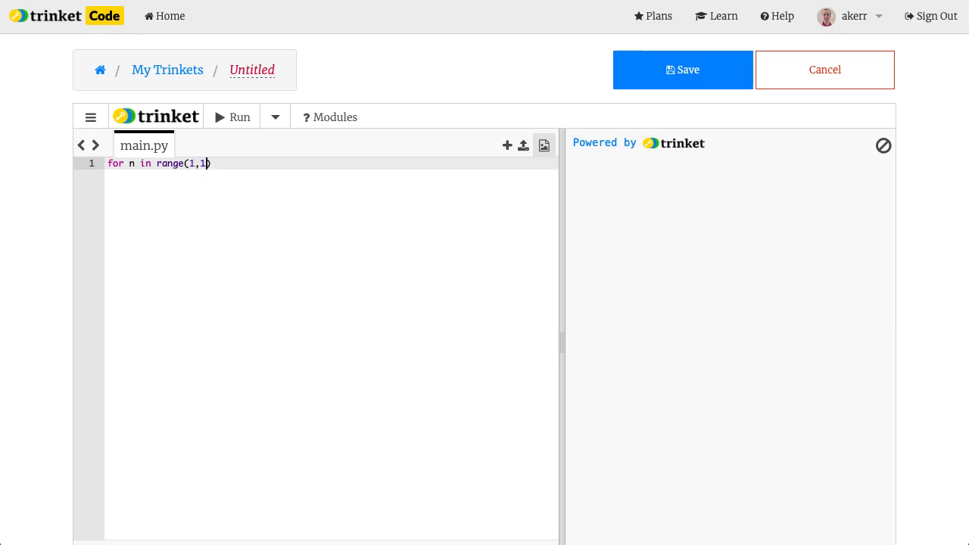
{"action": "type", "text": "0"}
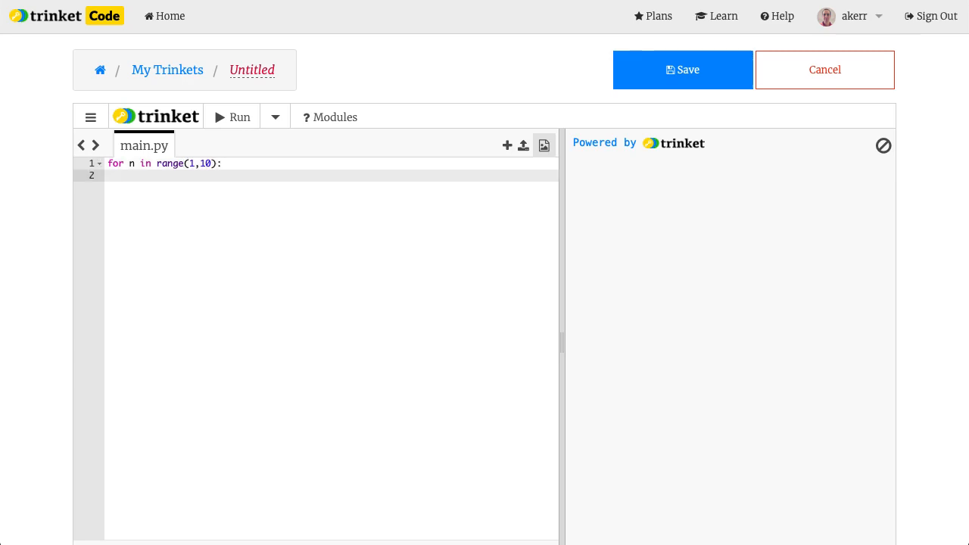
Add the indented loop body m = 3*n+1 and print(n, m)
{"action": "type", "text": "m ="}
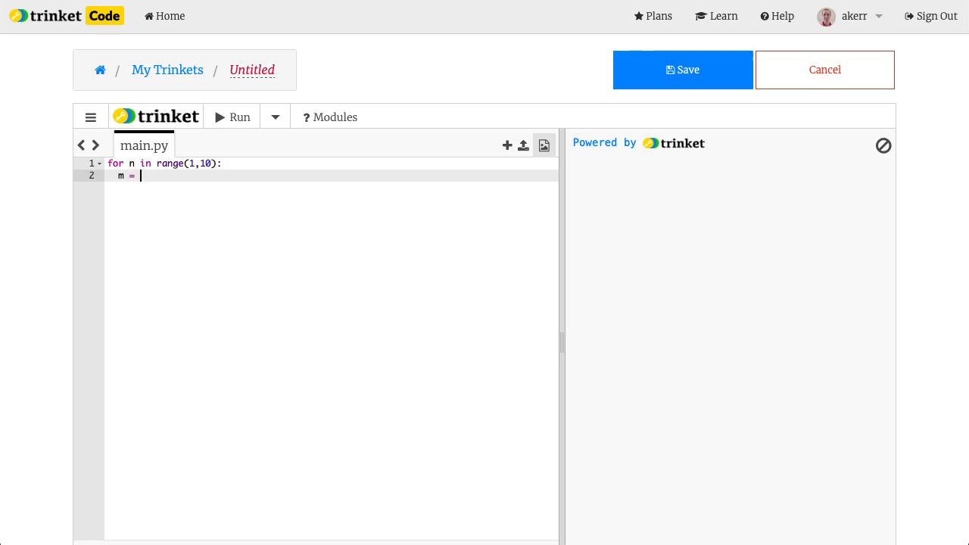
{"action": "type", "text": "3*"}
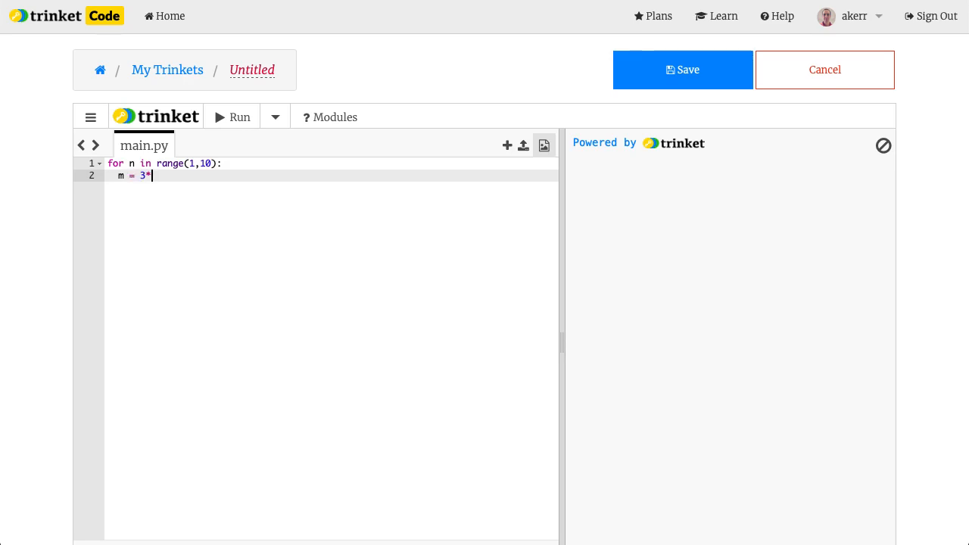
{"action": "type", "text": "n+1"}
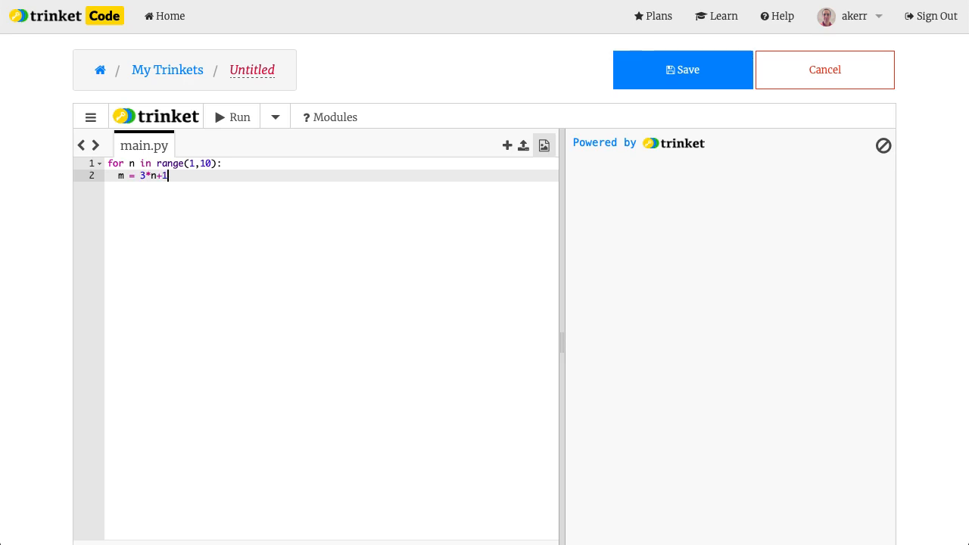
{"action": "type", "text": "p"}
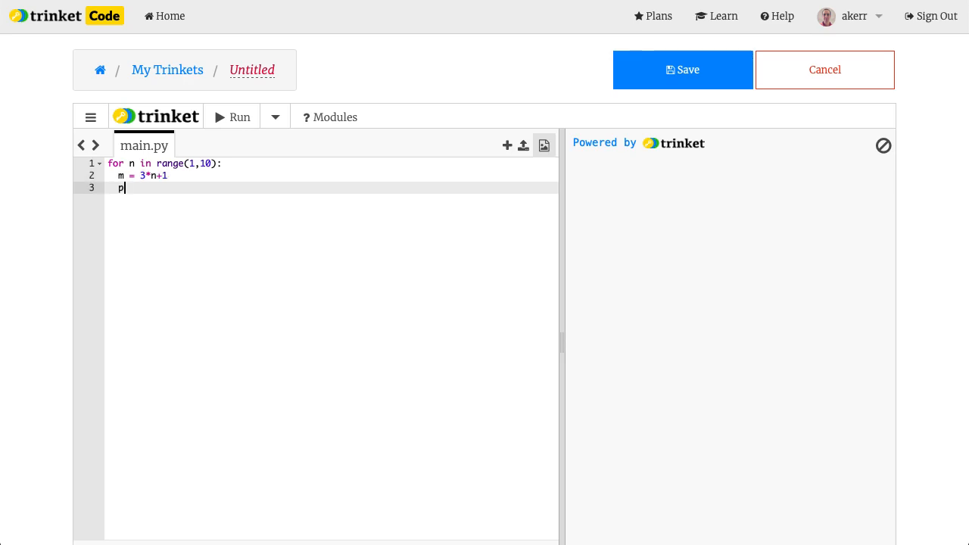
{"action": "type", "text": "rint"}
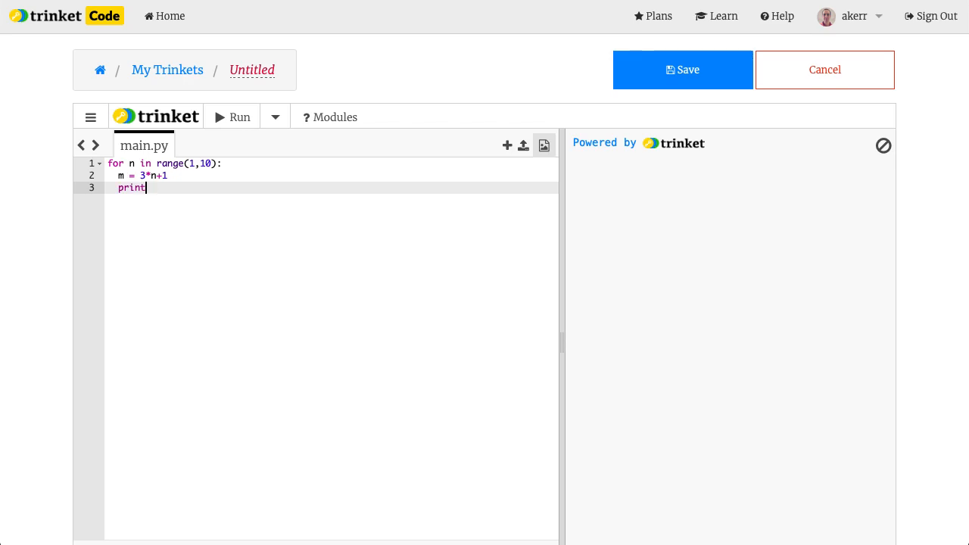
{"action": "type", "text": "()"}
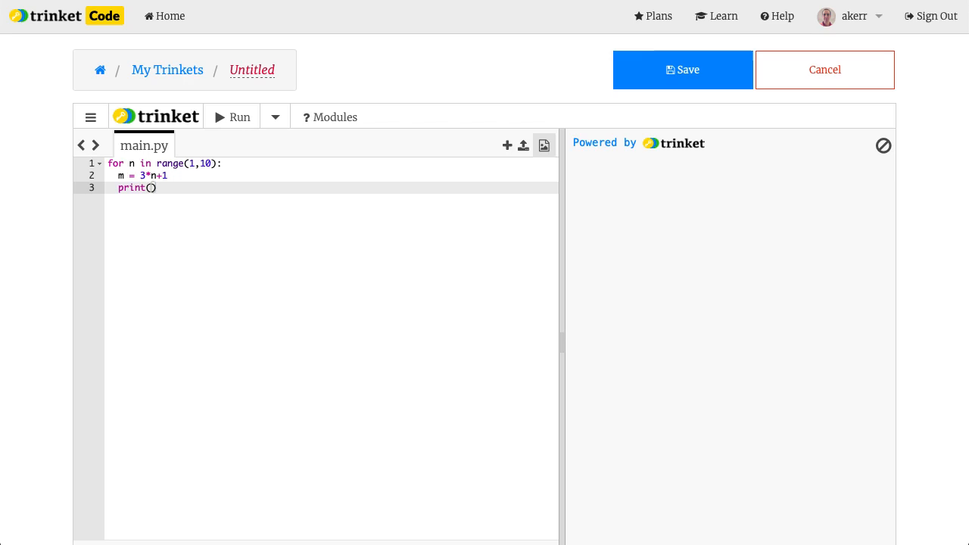
{"action": "type", "text": "n"}
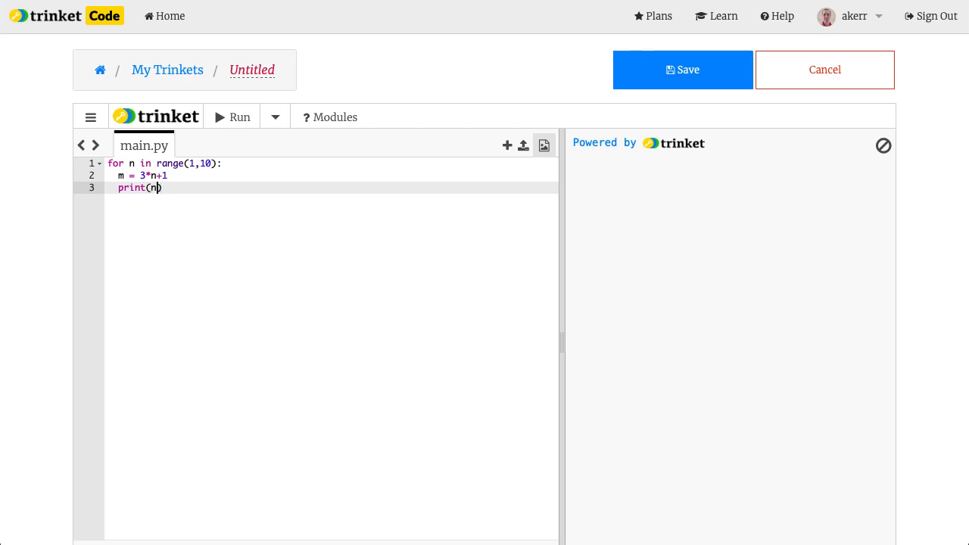
{"action": "type", "text": ","}
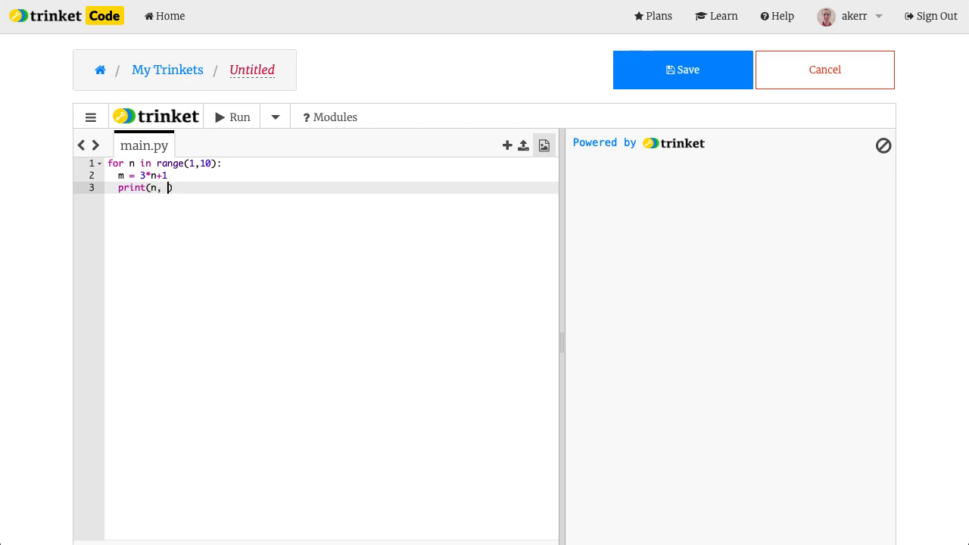
{"action": "type", "text": "m"}
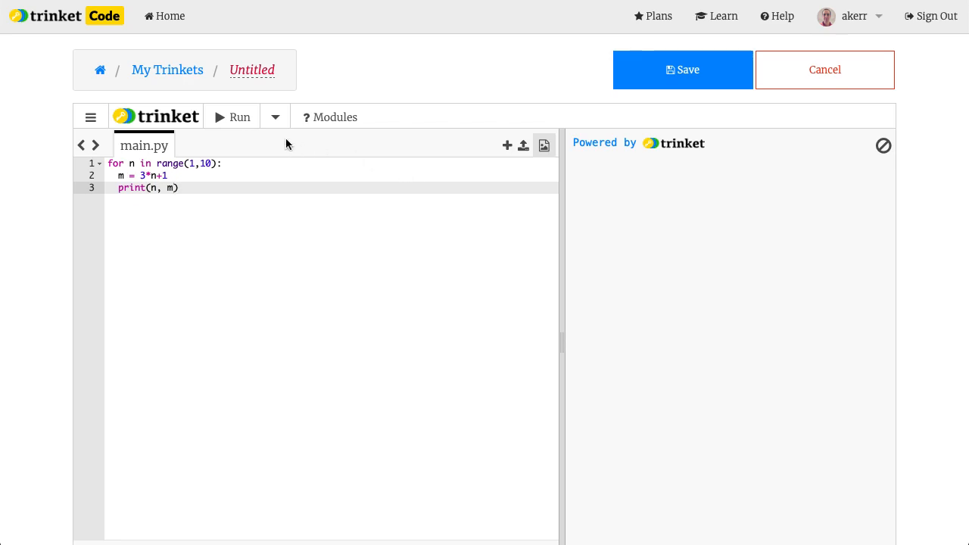
Run the loop to print pattern pairs (1, 4) through (9, 28)
{"action": "left_click", "coordinate": [240, 117]}
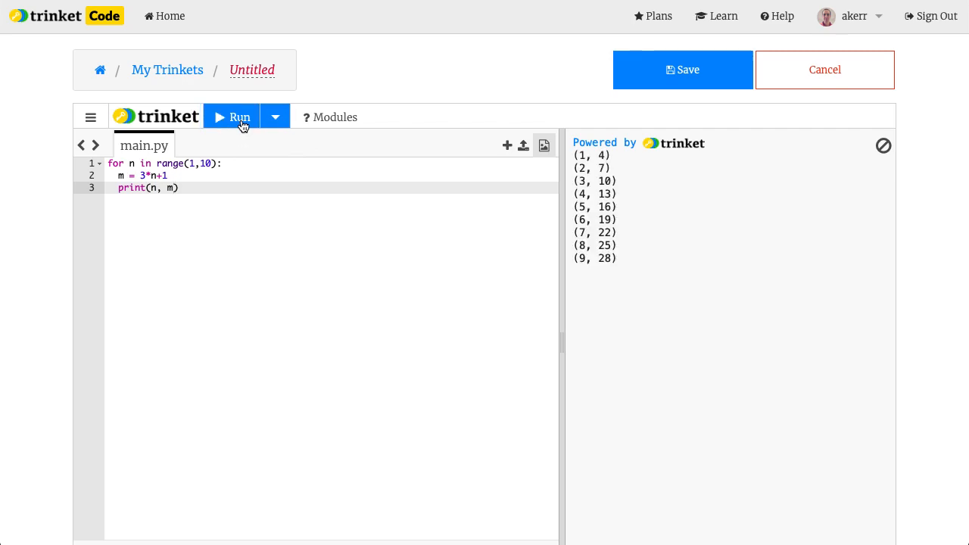
{"action": "mouse_move", "coordinate": [693, 136]}
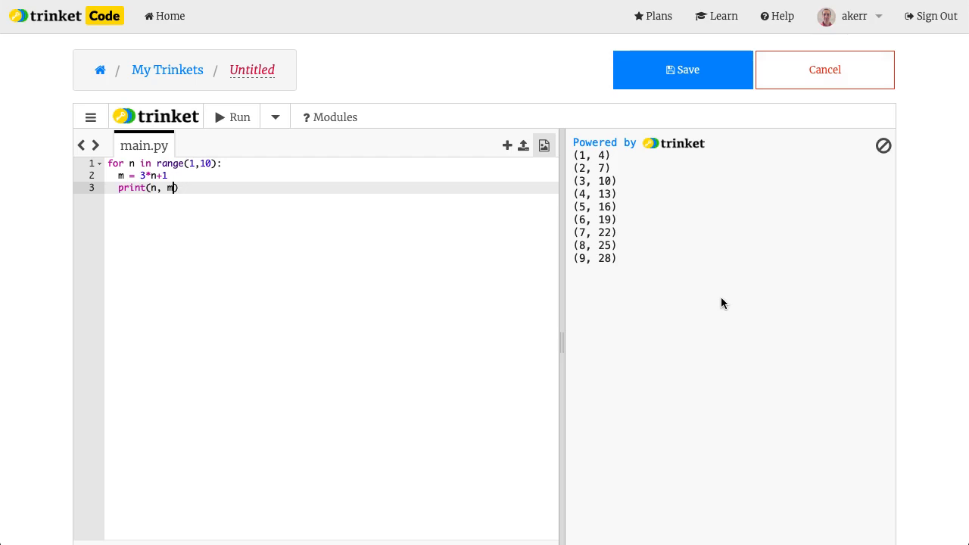
{"action": "mouse_move", "coordinate": [590, 201]}
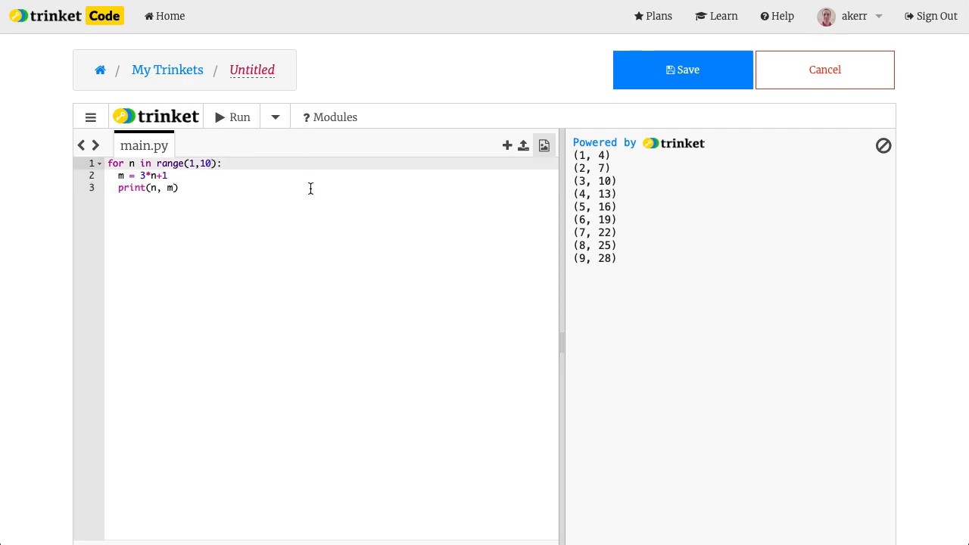
Change the range to range(1,100), run it, and scroll through output ending at (99, 298)
{"action": "type", "text": "0"}
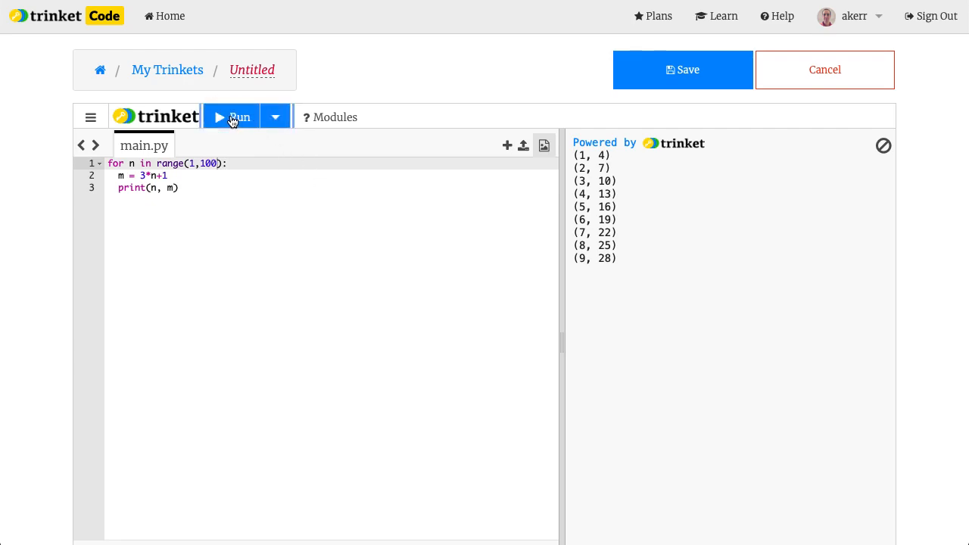
{"action": "left_click", "coordinate": [239, 117]}
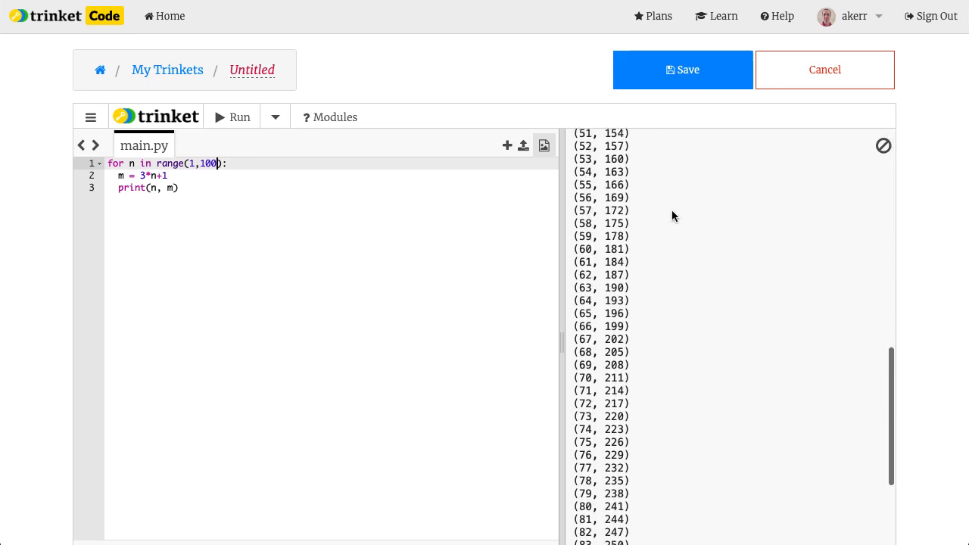
{"action": "scroll", "scroll_direction": "down", "scroll_amount": 3}
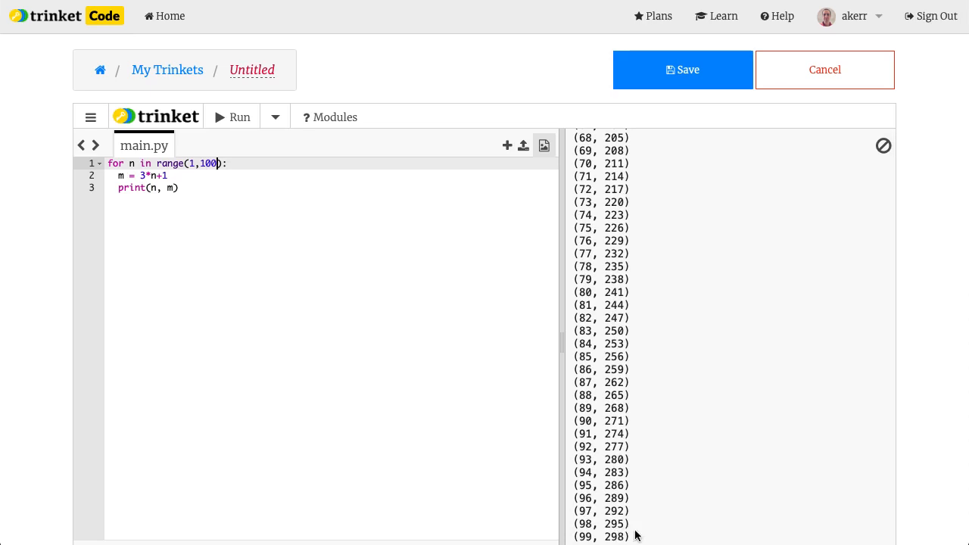
{"action": "scroll", "scroll_direction": "up", "scroll_amount": 3}
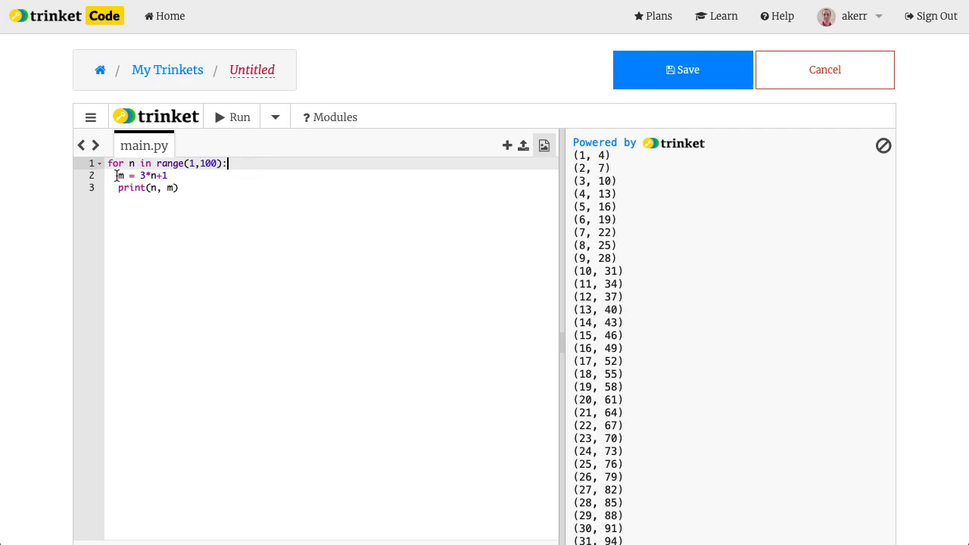
{"action": "left_click", "coordinate": [117, 175]}
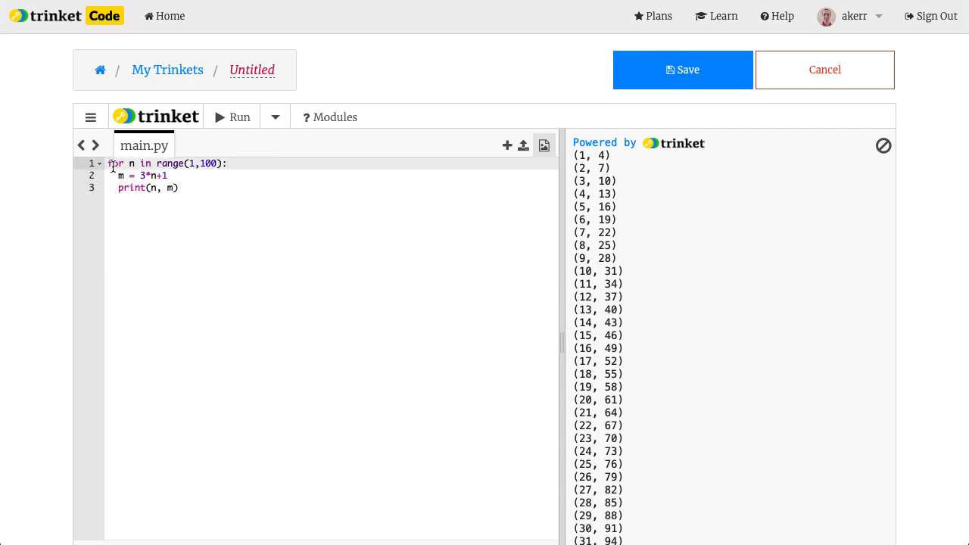
{"action": "mouse_move", "coordinate": [190, 180]}
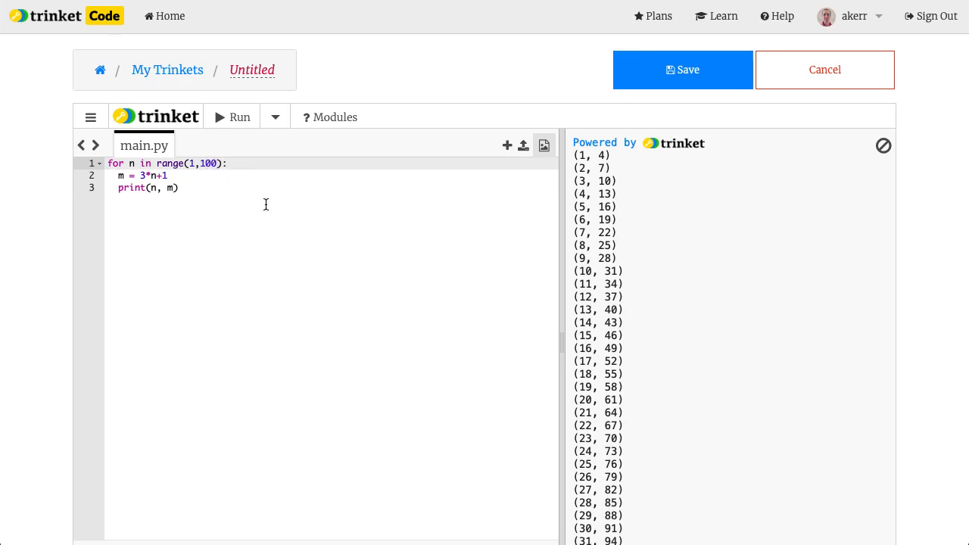
Change the loop to range(1,100,2) and run it to print odd patterns (1, 4), (3, 10)…
{"action": "type", "text": ",2"}
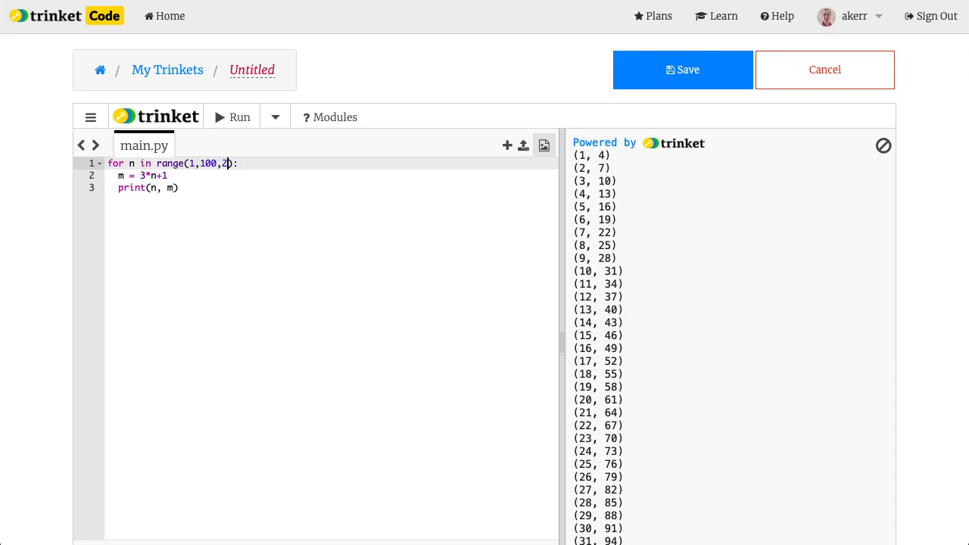
{"action": "mouse_move", "coordinate": [267, 203]}
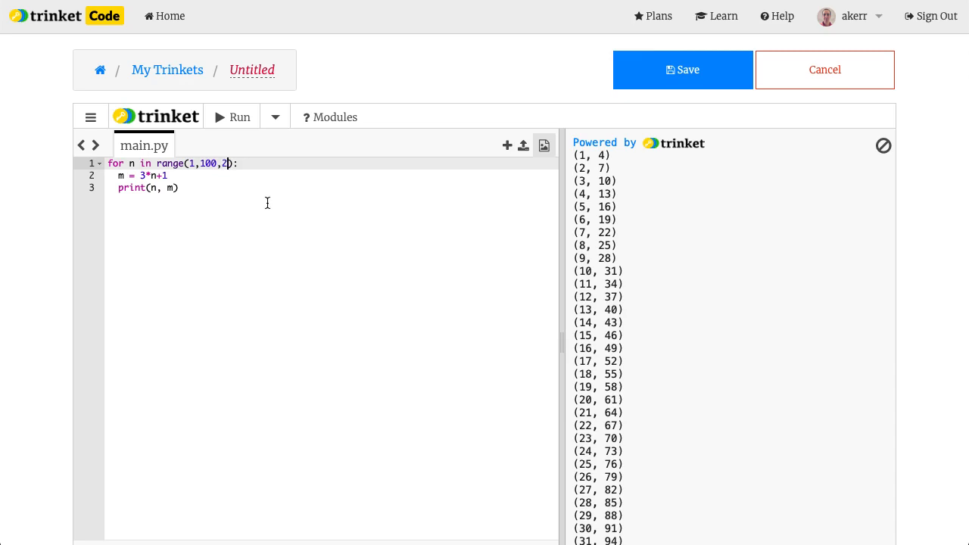
{"action": "left_click", "coordinate": [231, 117]}
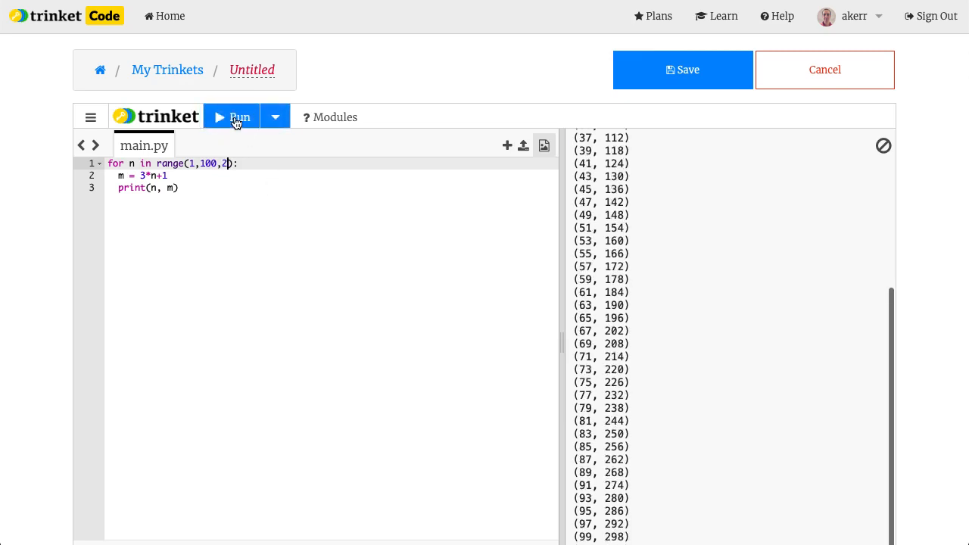
{"action": "left_click", "coordinate": [231, 117]}
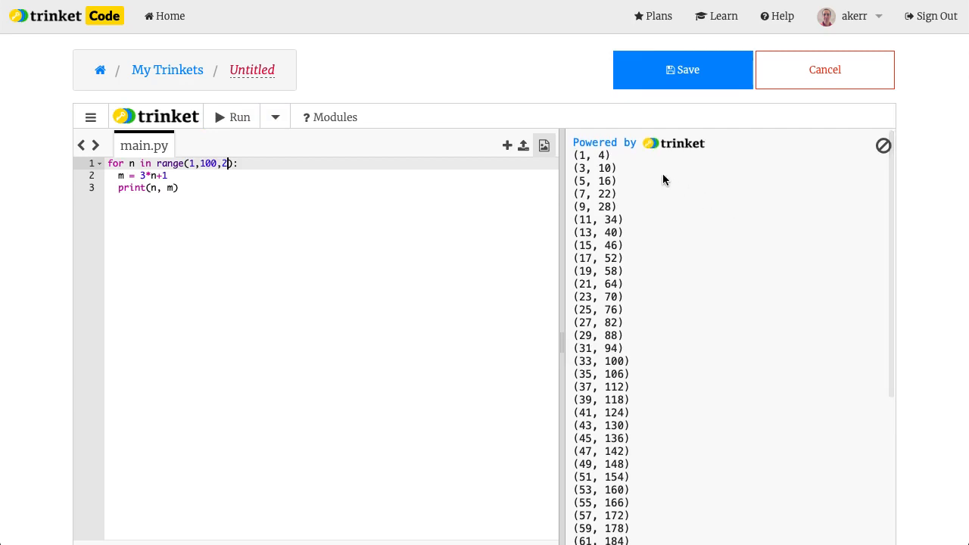
{"action": "mouse_move", "coordinate": [654, 175]}
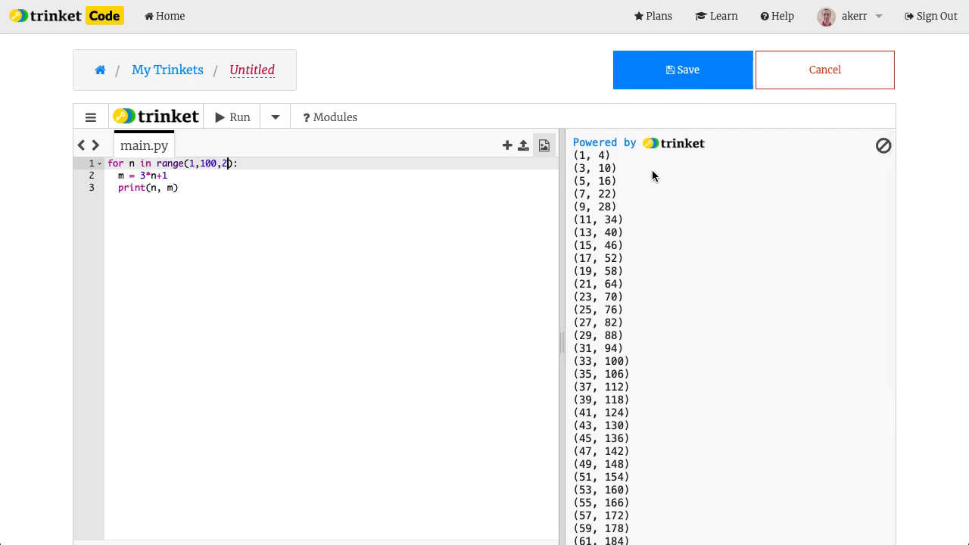